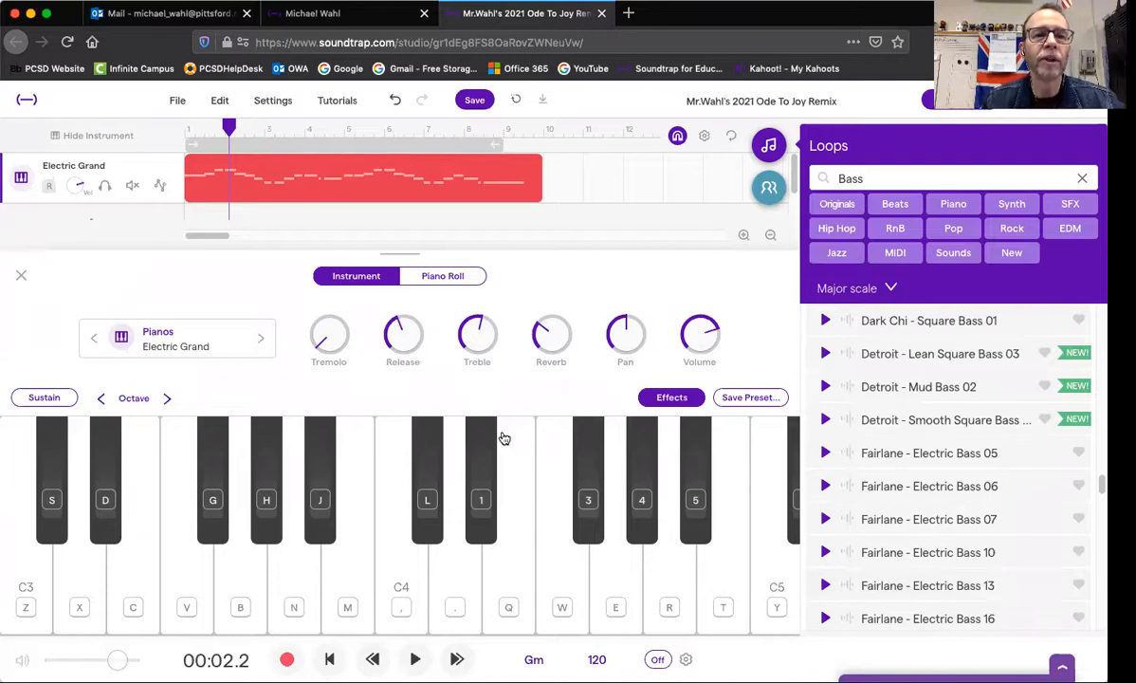
Step: Rewind to the start and audition the Electric Grand melody, then stop
click(329, 659)
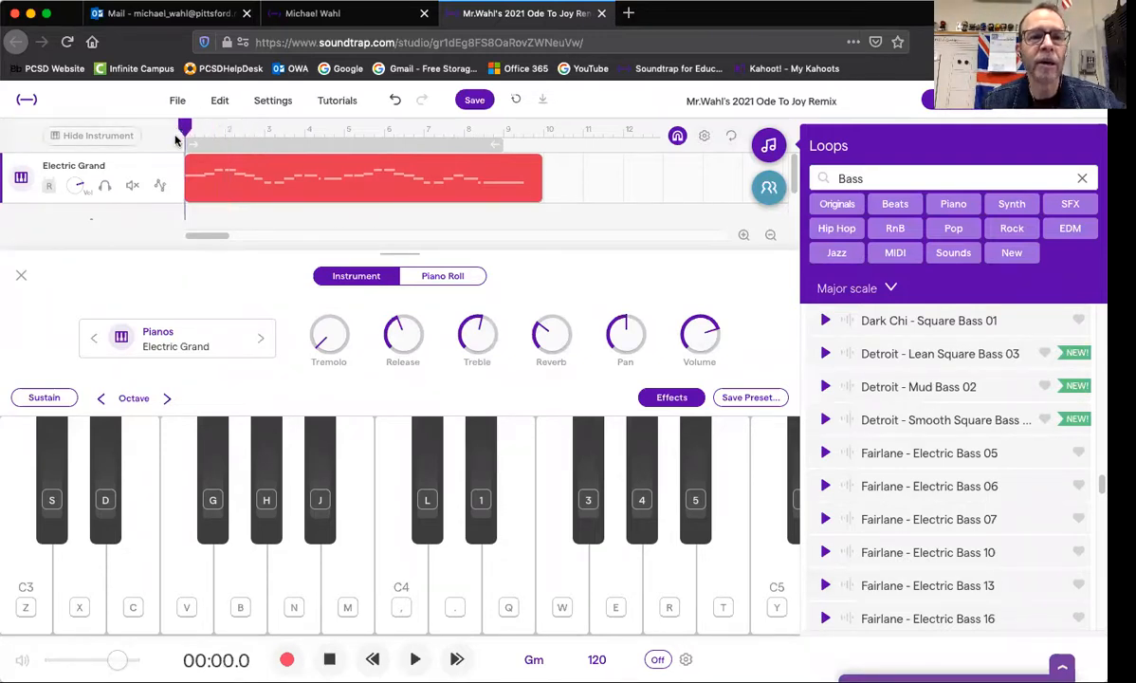
click(415, 659)
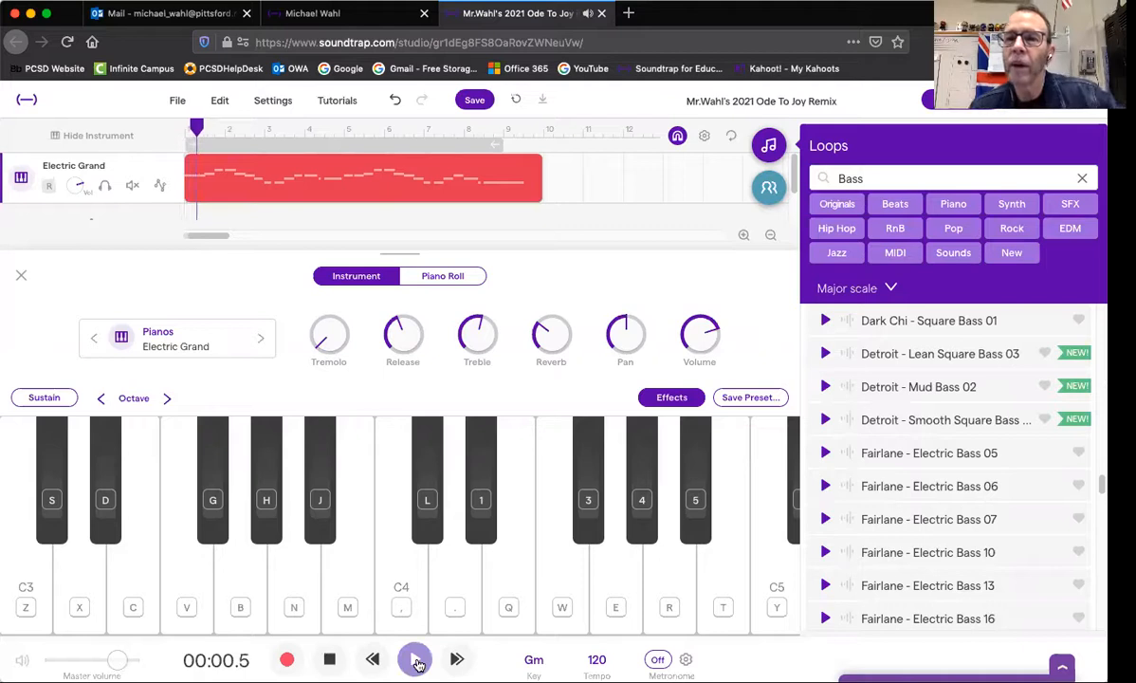
click(415, 658)
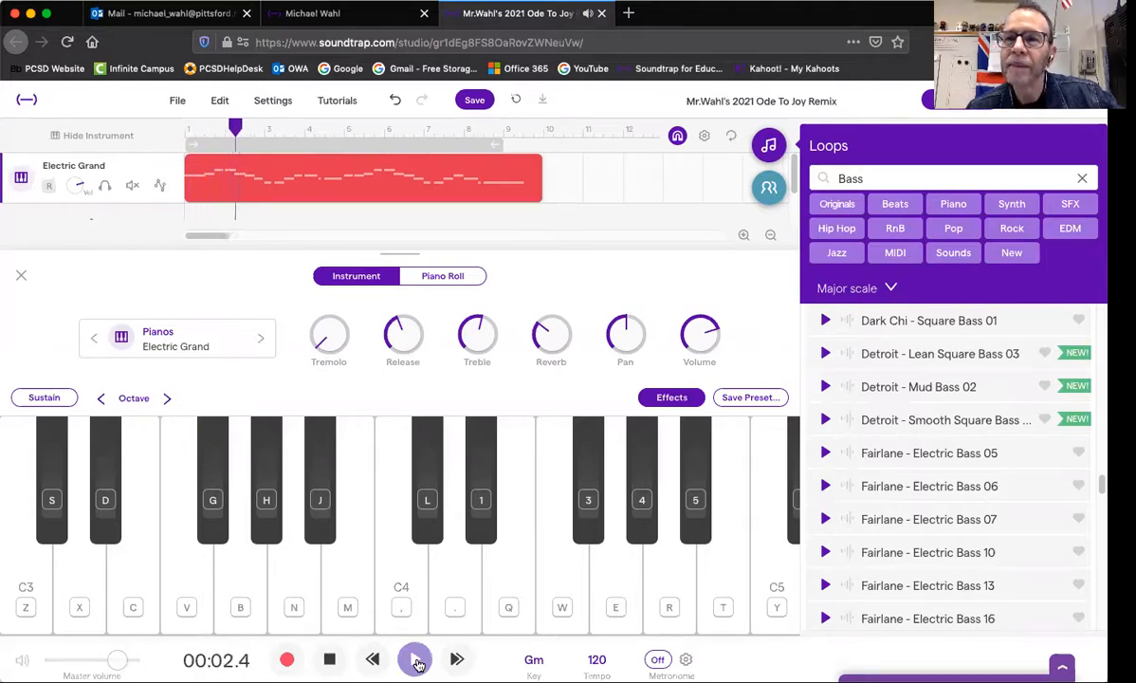
click(417, 658)
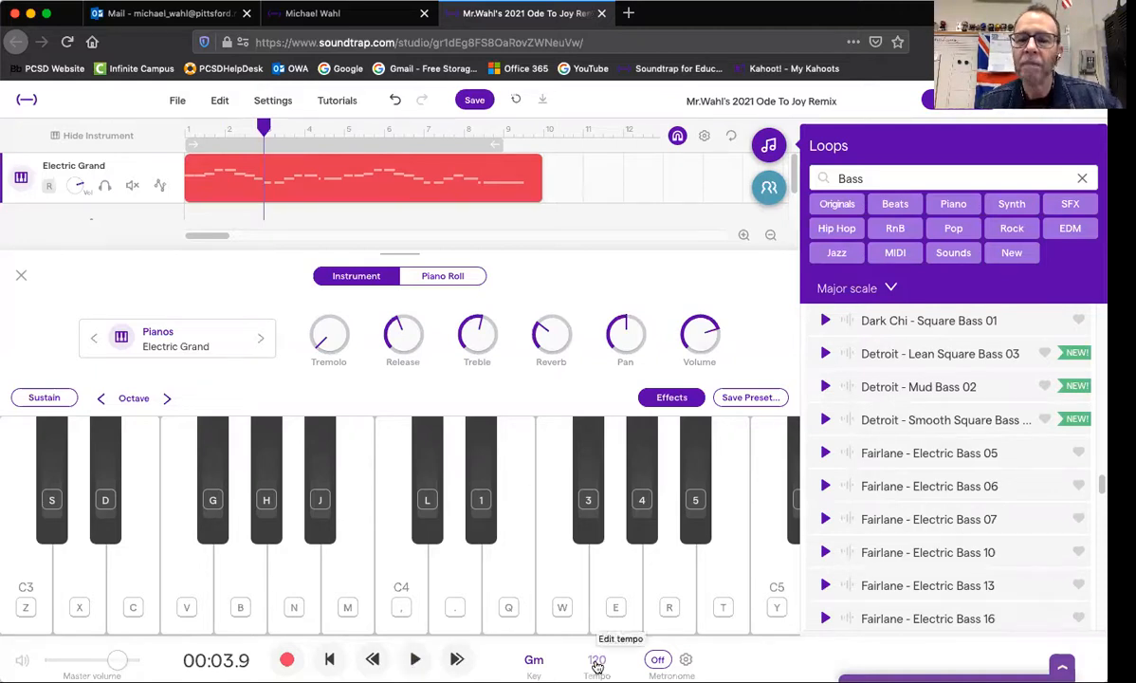
Step: Slow the tempo to 96 BPM and listen to the melody at that speed
click(596, 660)
text(9)
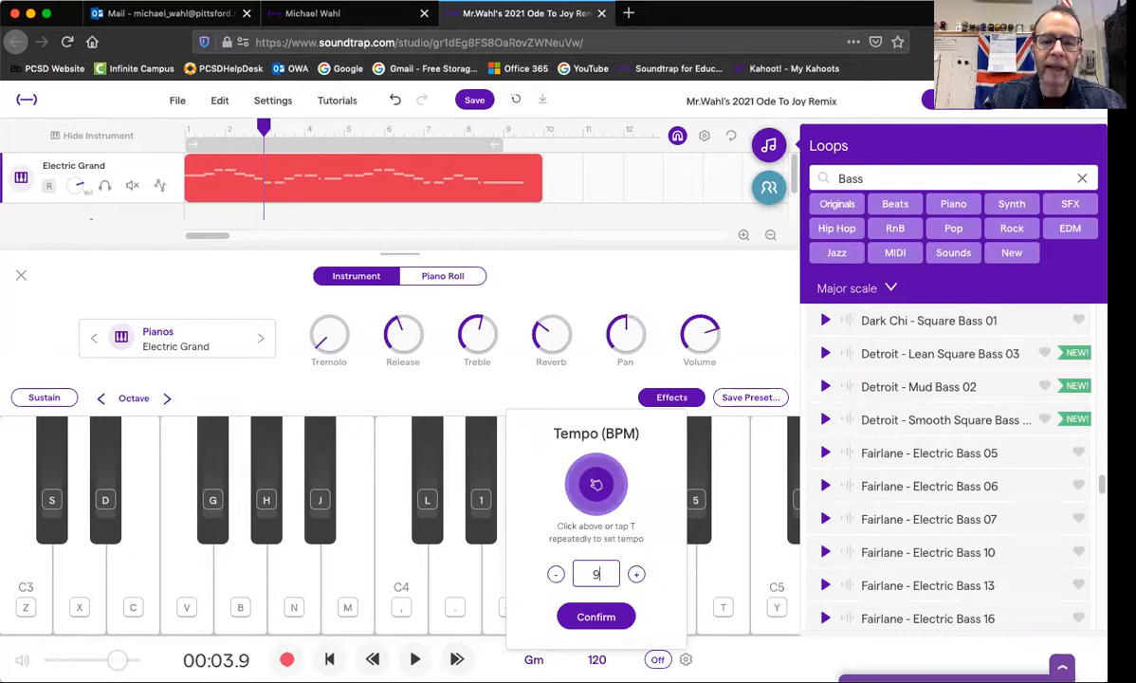
click(595, 616)
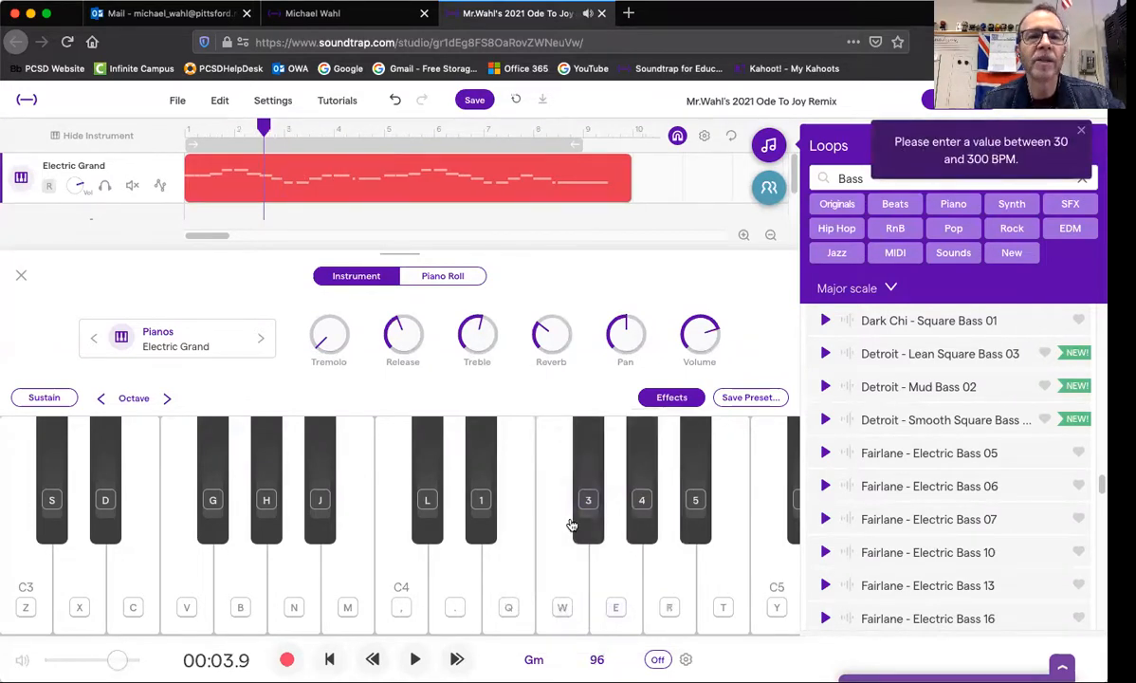
click(414, 659)
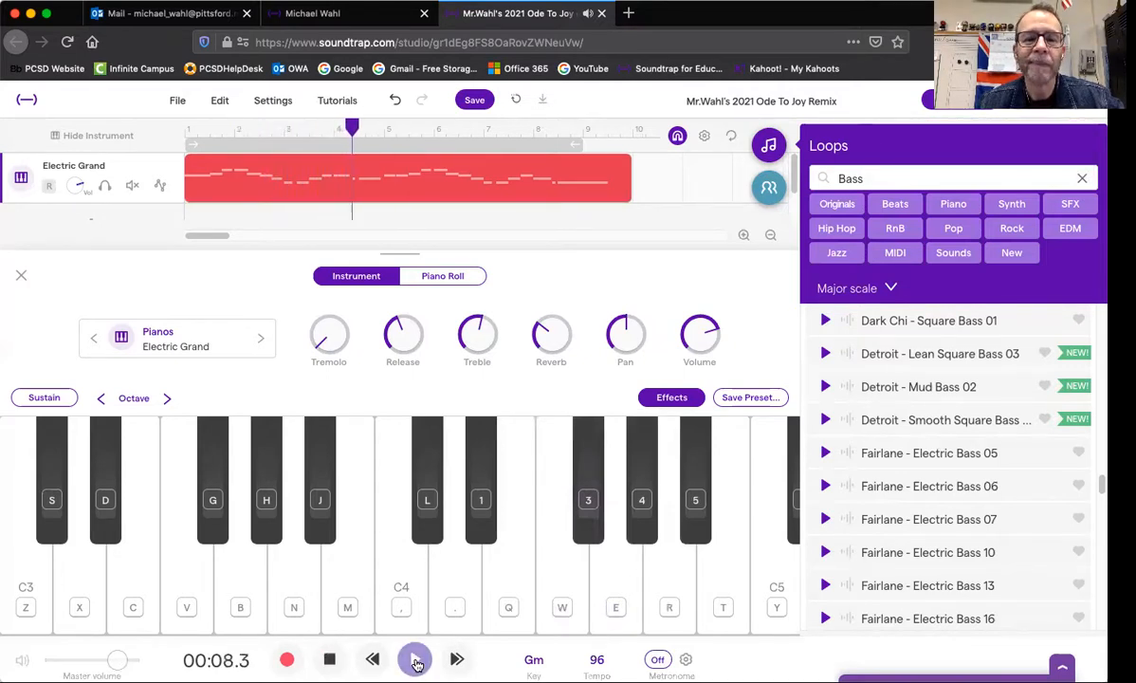
click(596, 659)
text(120)
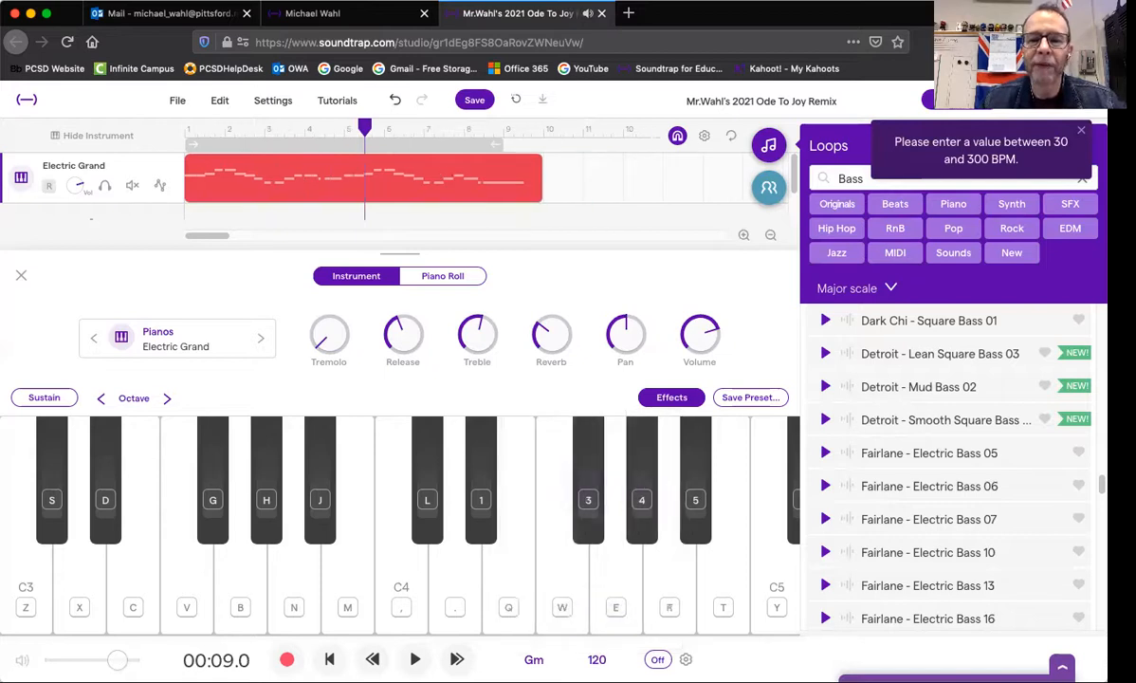
Step: Replay the melody at 120 BPM, then hide the instrument keyboard panel
click(415, 659)
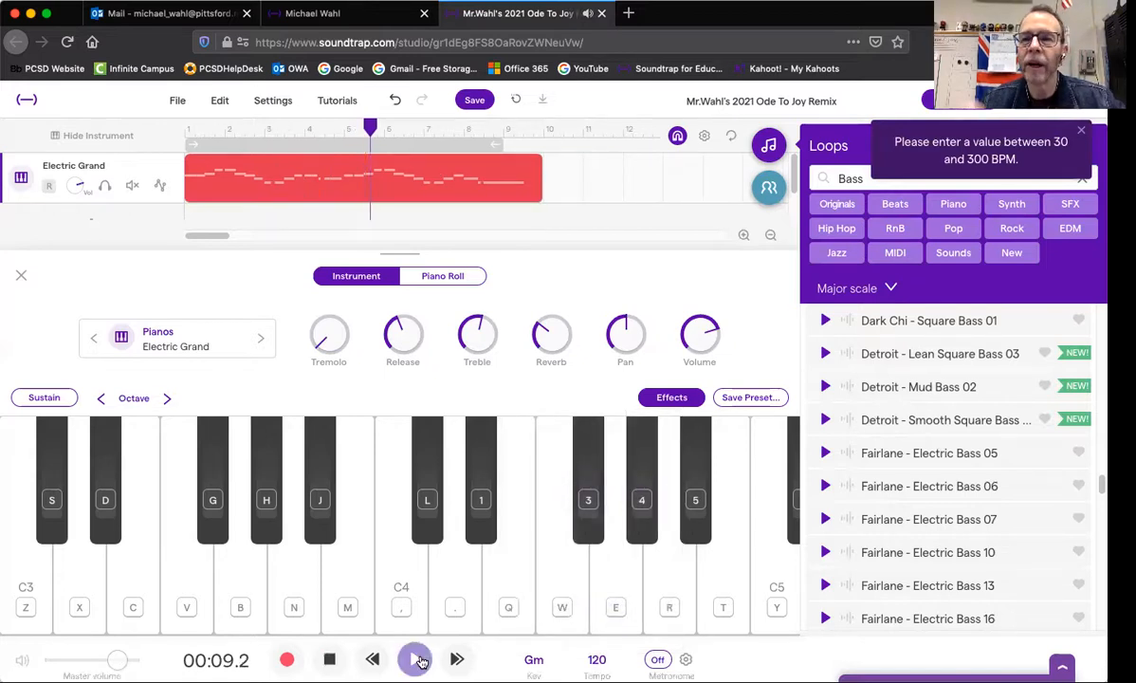
click(419, 658)
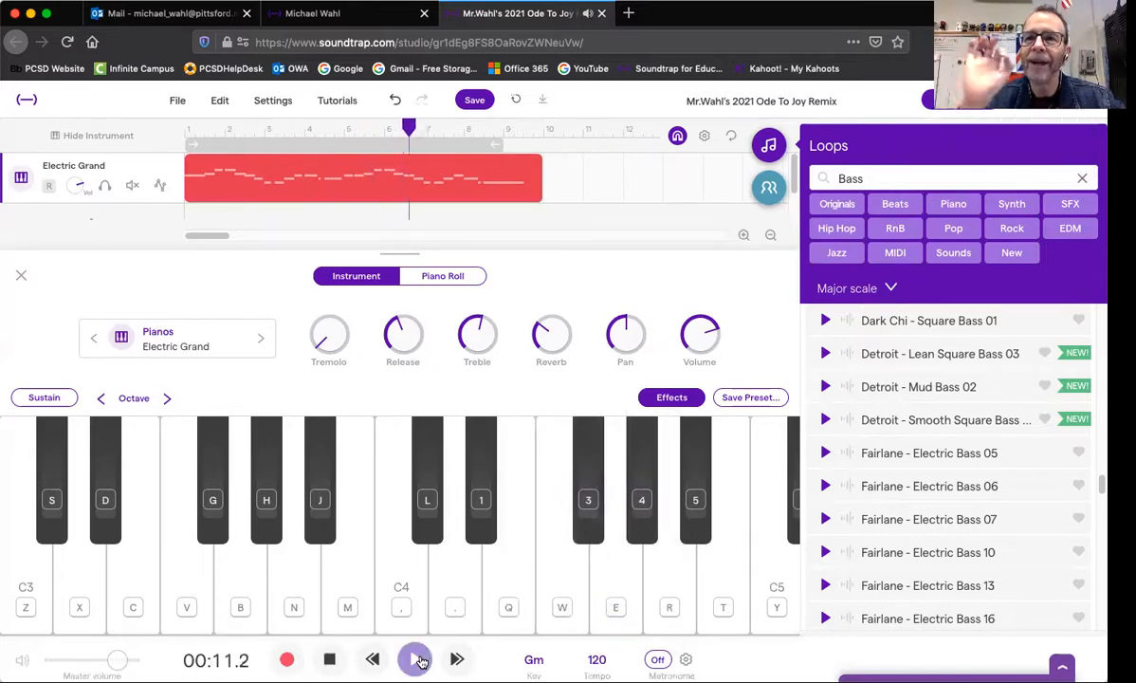
click(417, 659)
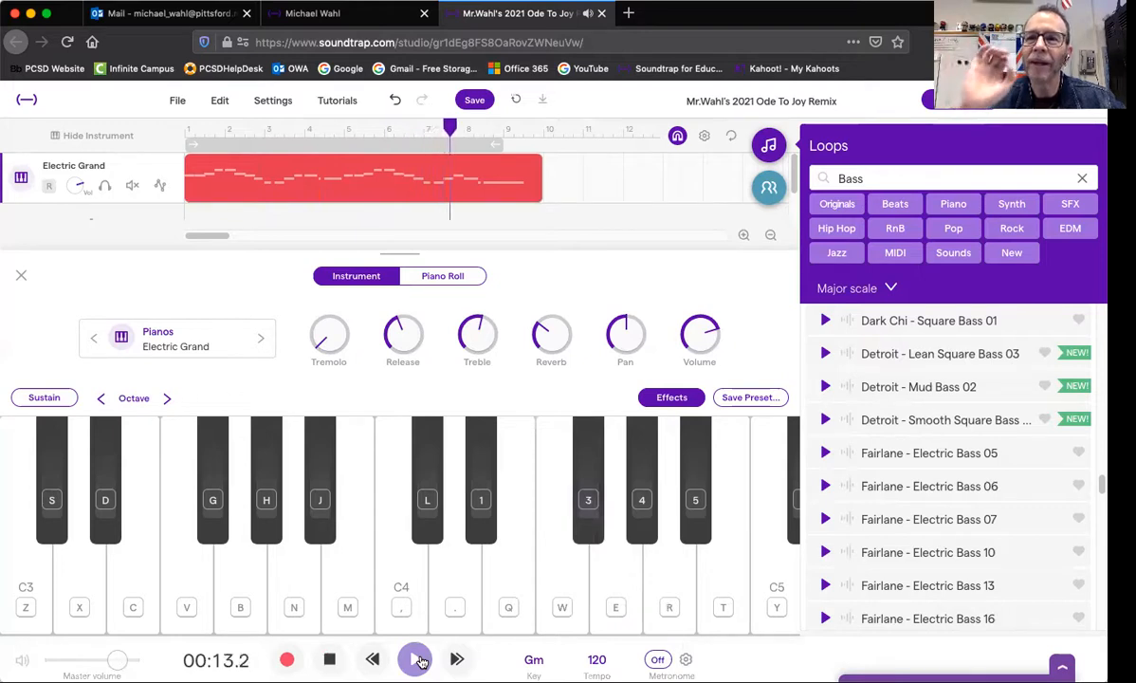
click(417, 658)
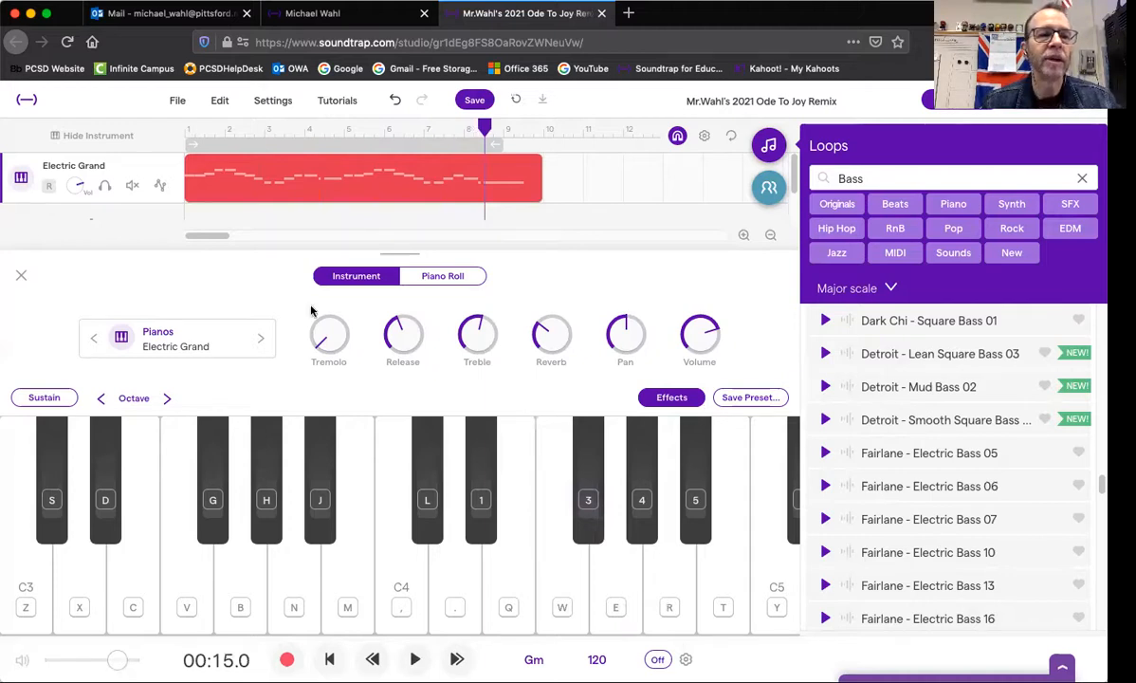
click(21, 275)
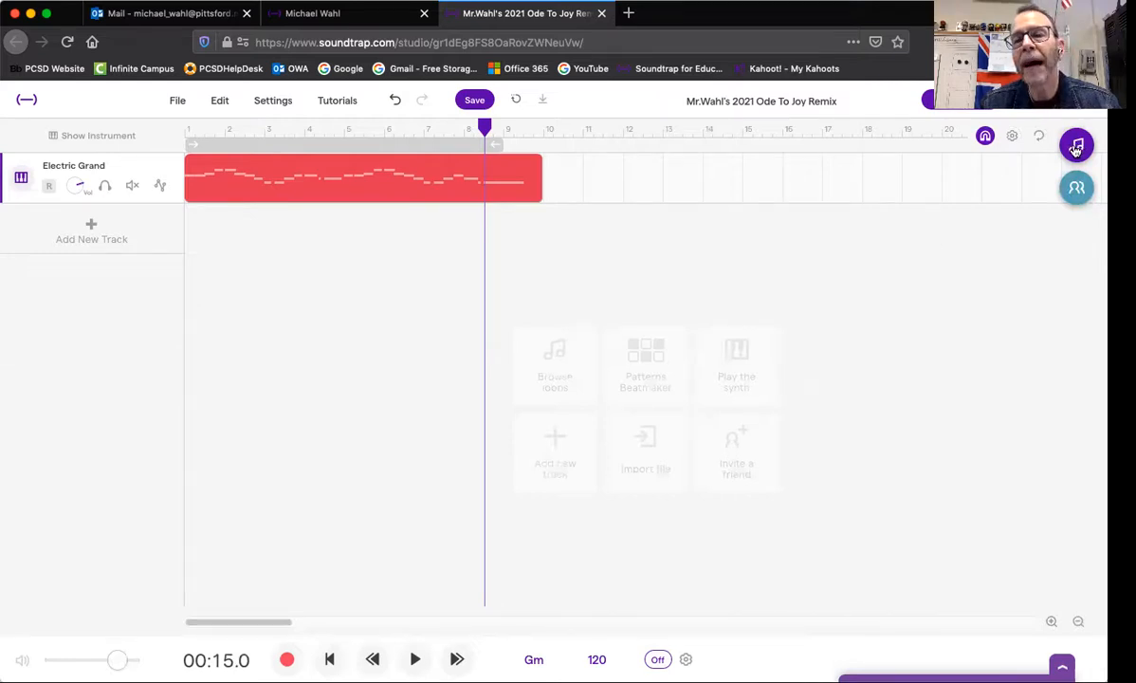
Step: Bring up the loop library and replace the old Bass search with 'Beats'
click(1076, 145)
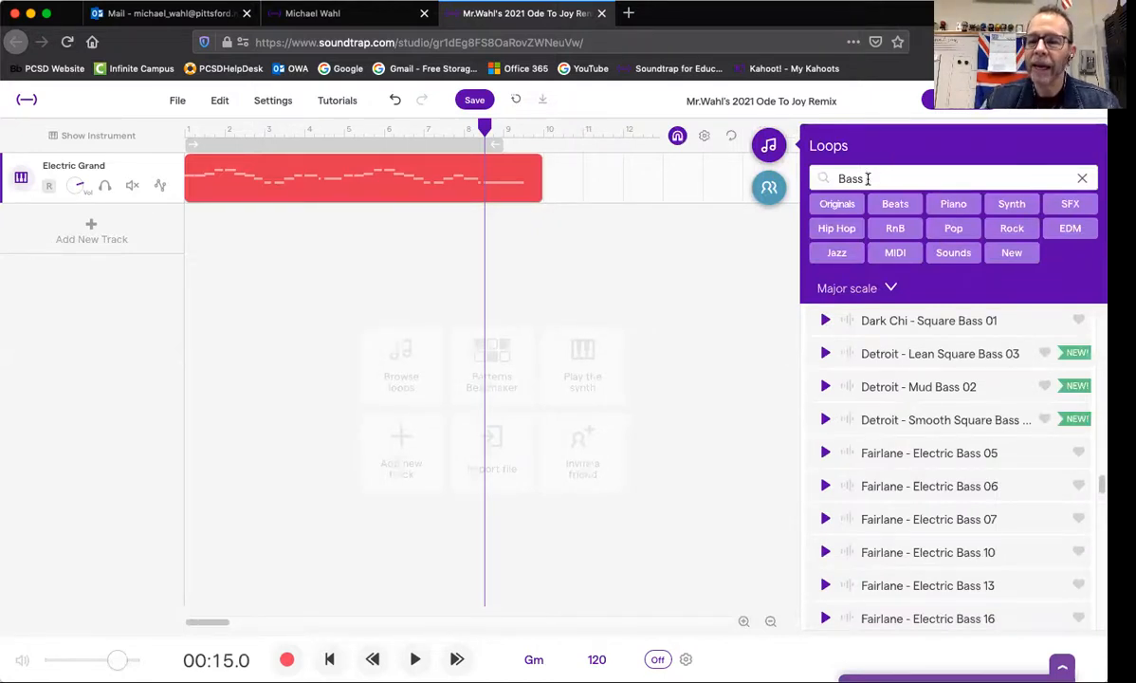
click(1081, 179)
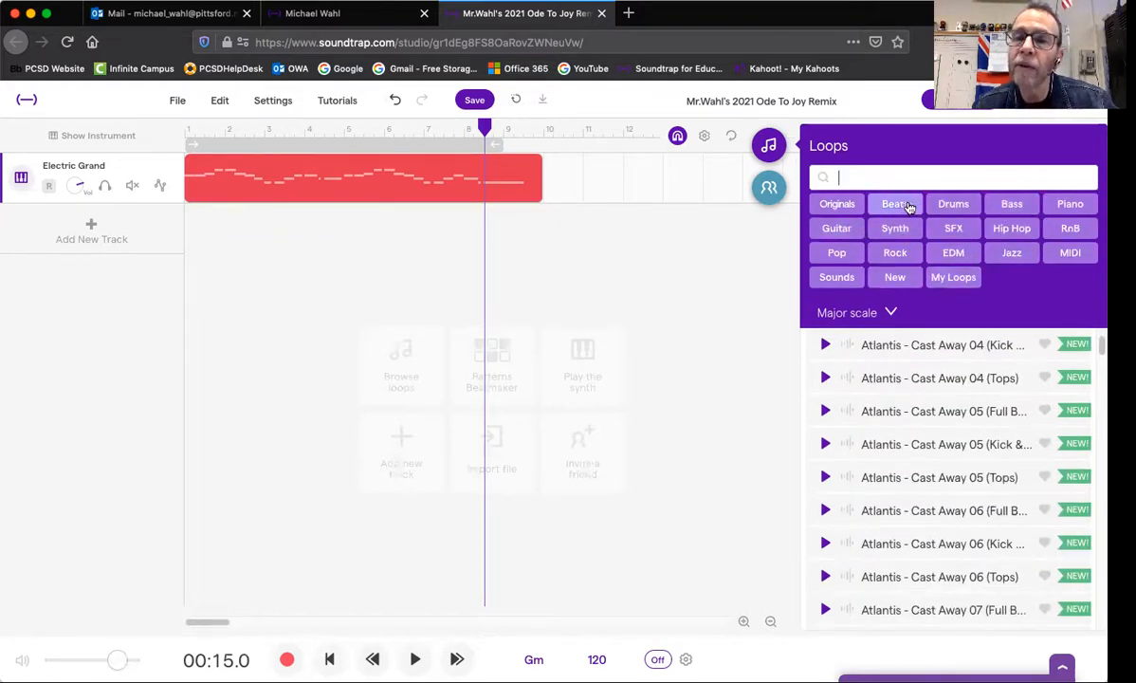
text(Beats)
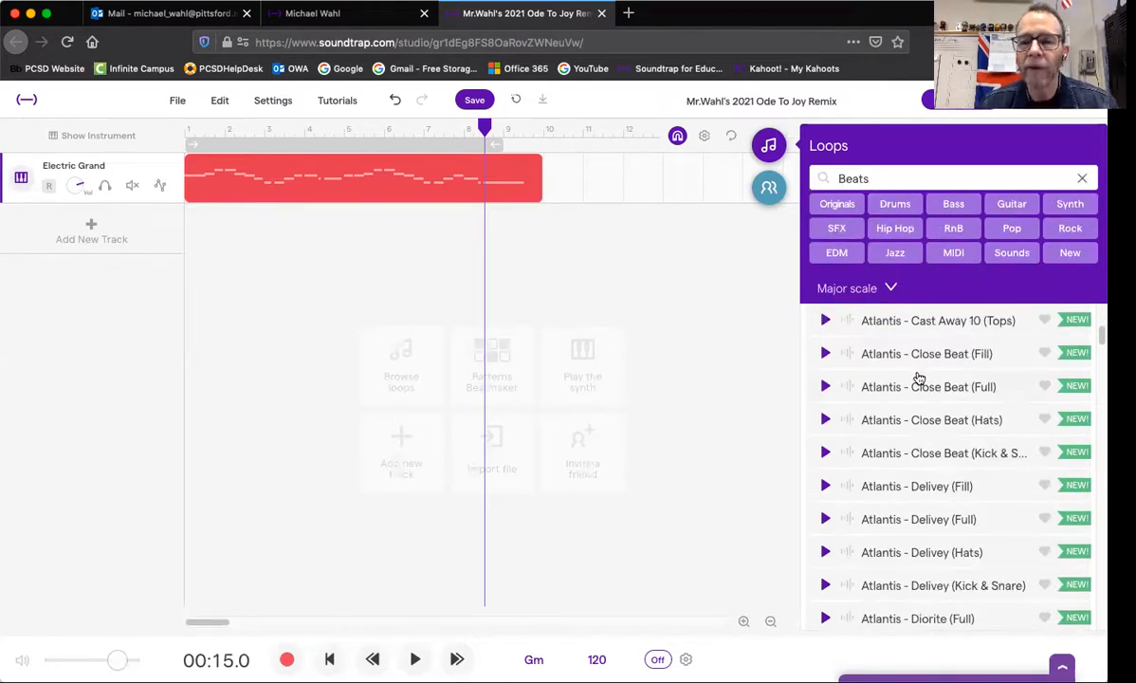
Step: Scroll the Beats results until Beat - 909 Basic Electro 1 is in view
scroll(down, 3)
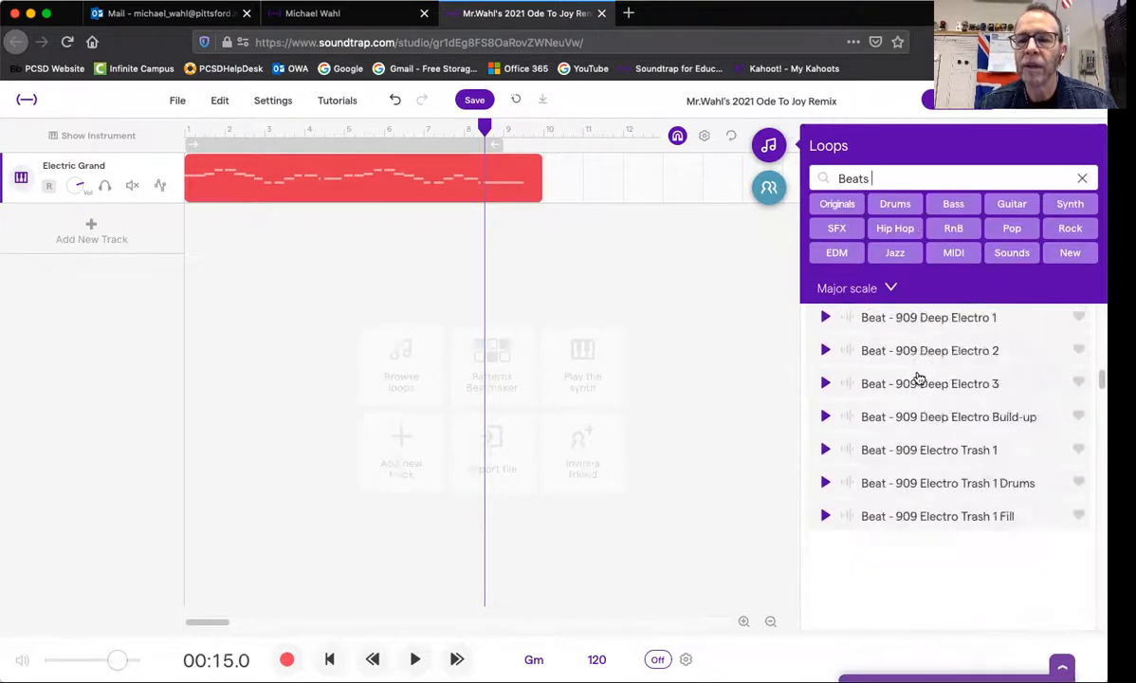
scroll(down, 3)
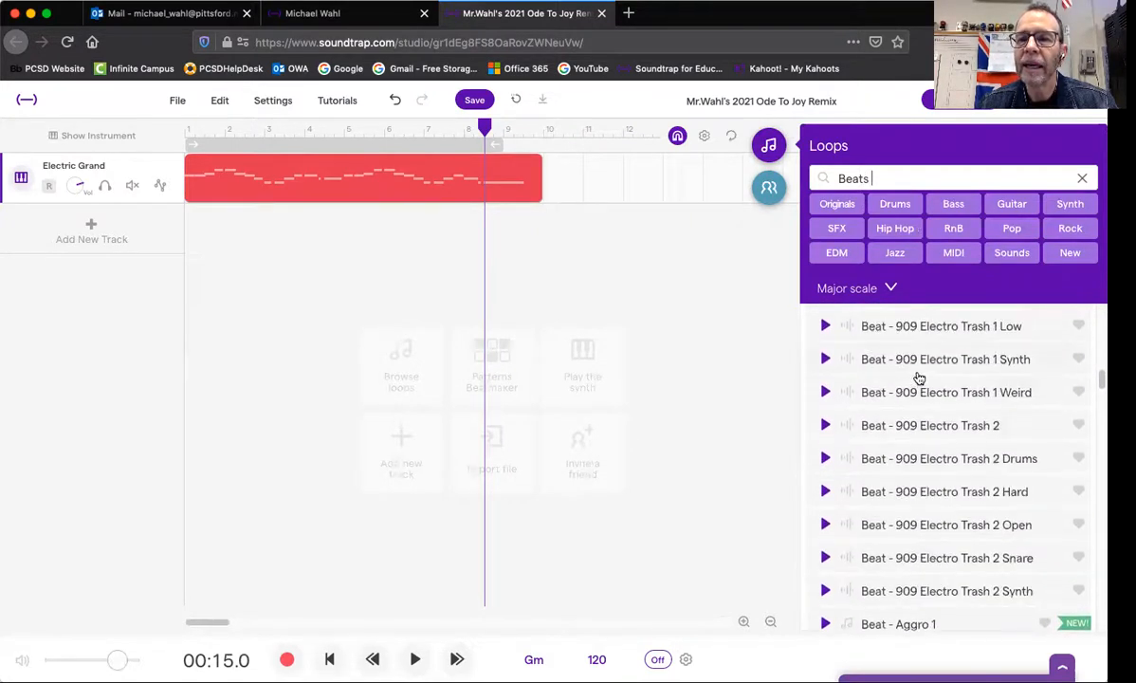
scroll(up, 3)
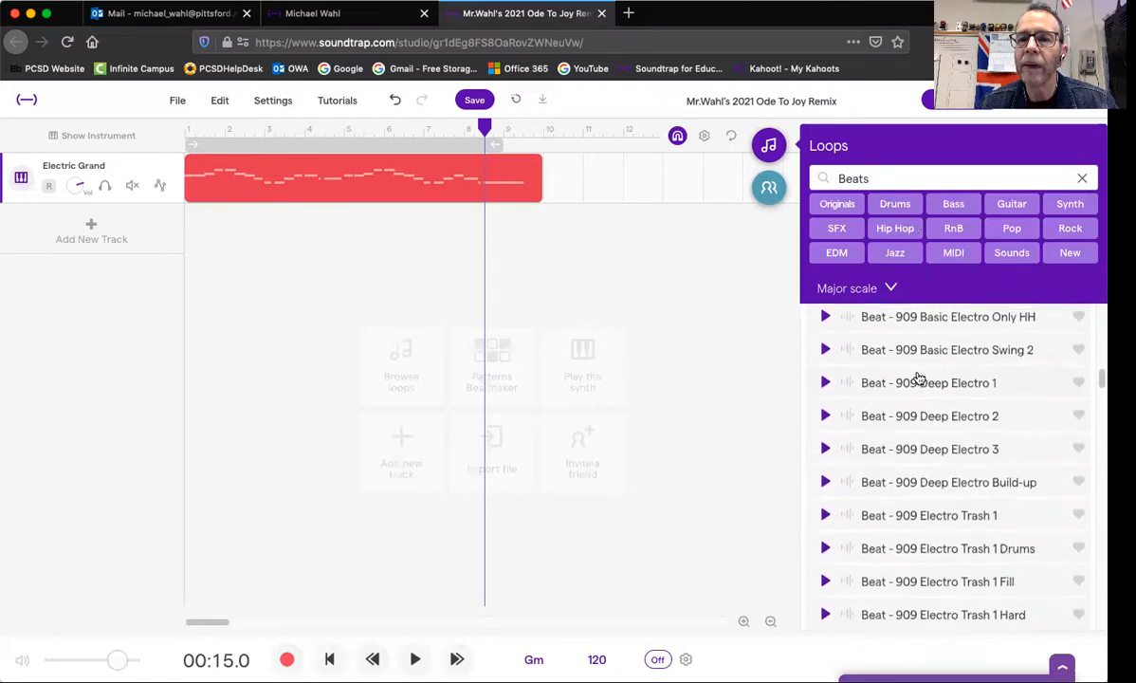
scroll(up, 3)
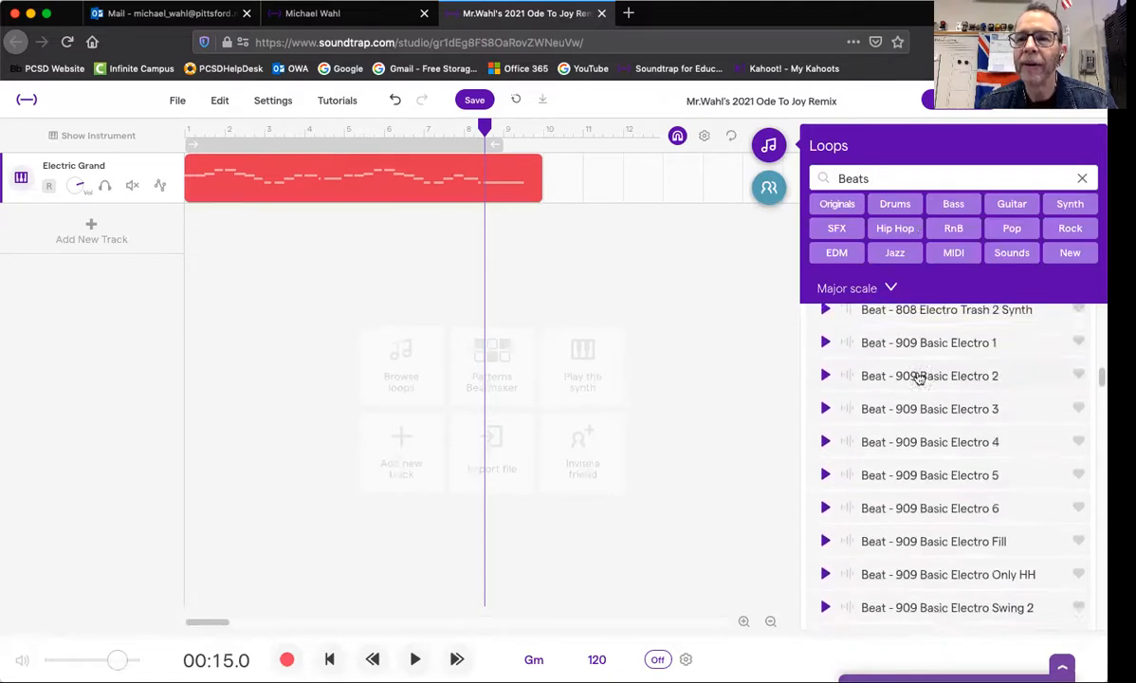
scroll(up, 3)
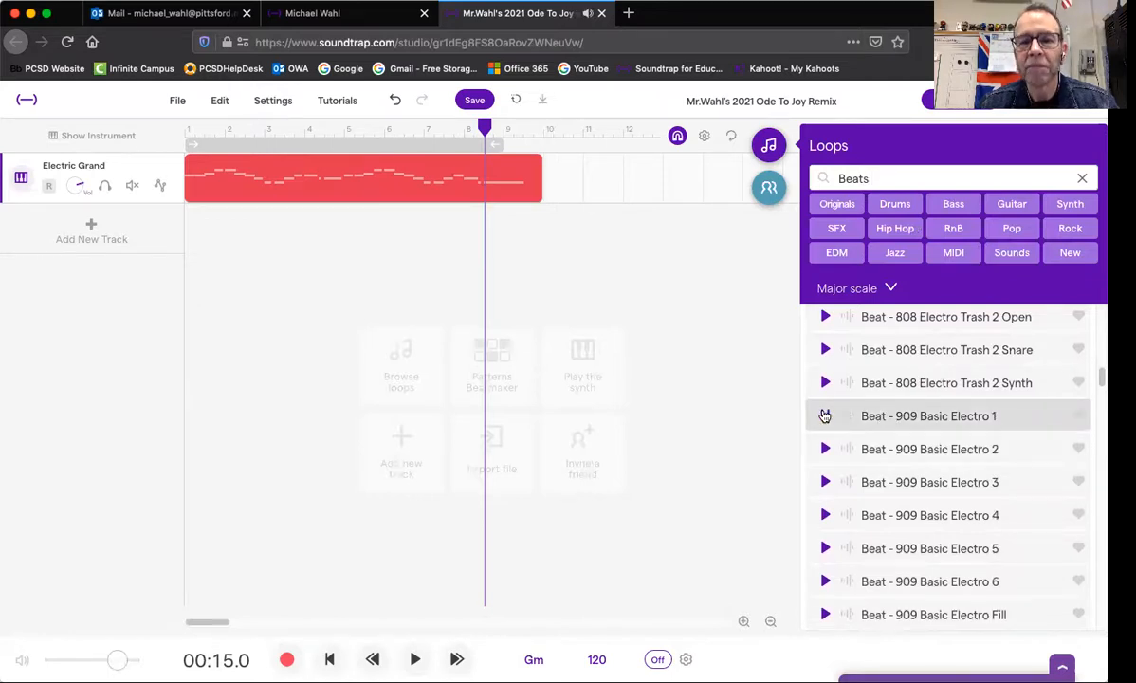
Step: Place Beat - 909 Basic Electro 1 as a new track and audition it with the melody
click(824, 415)
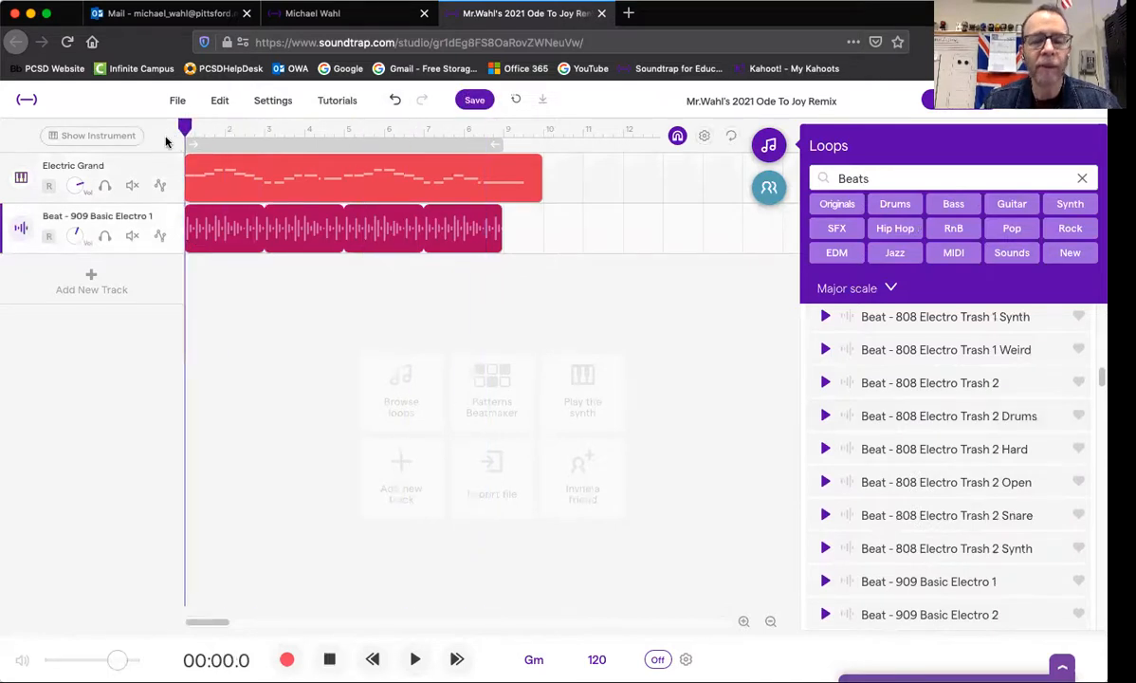
mouse_move(138, 320)
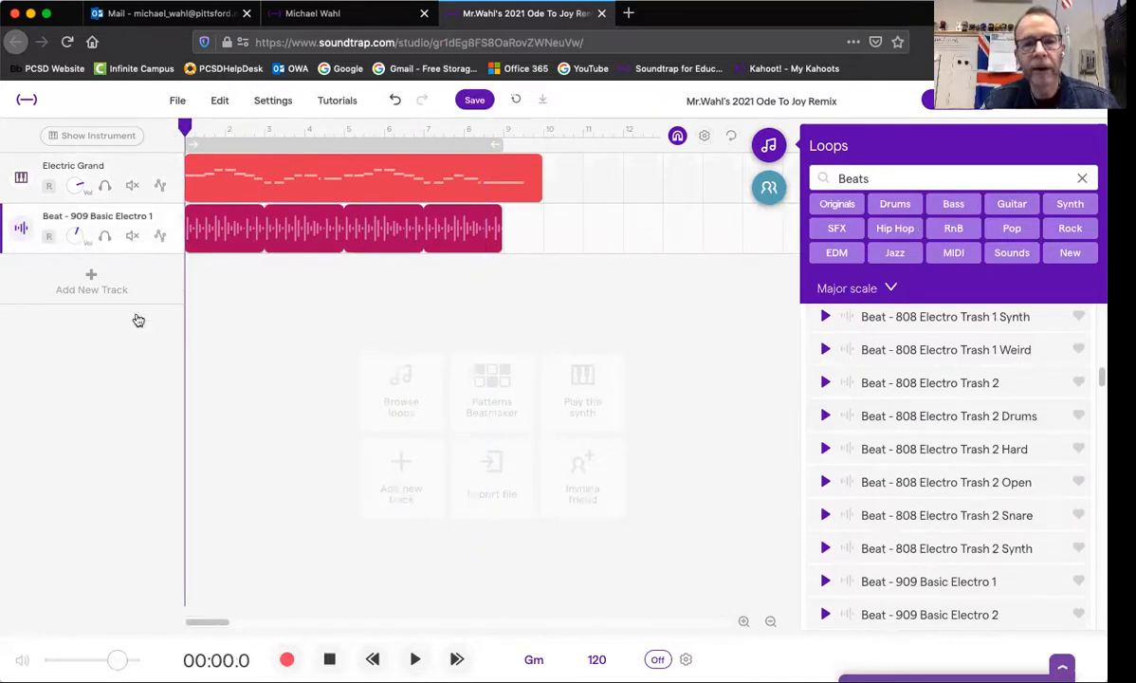
click(414, 658)
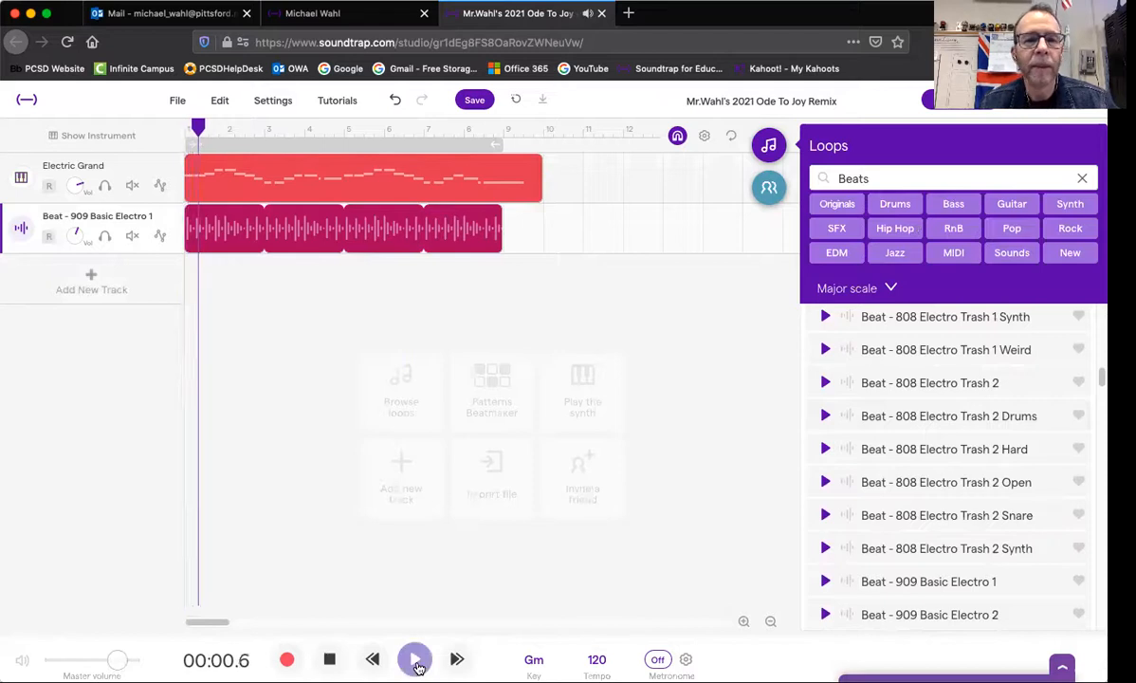
click(415, 658)
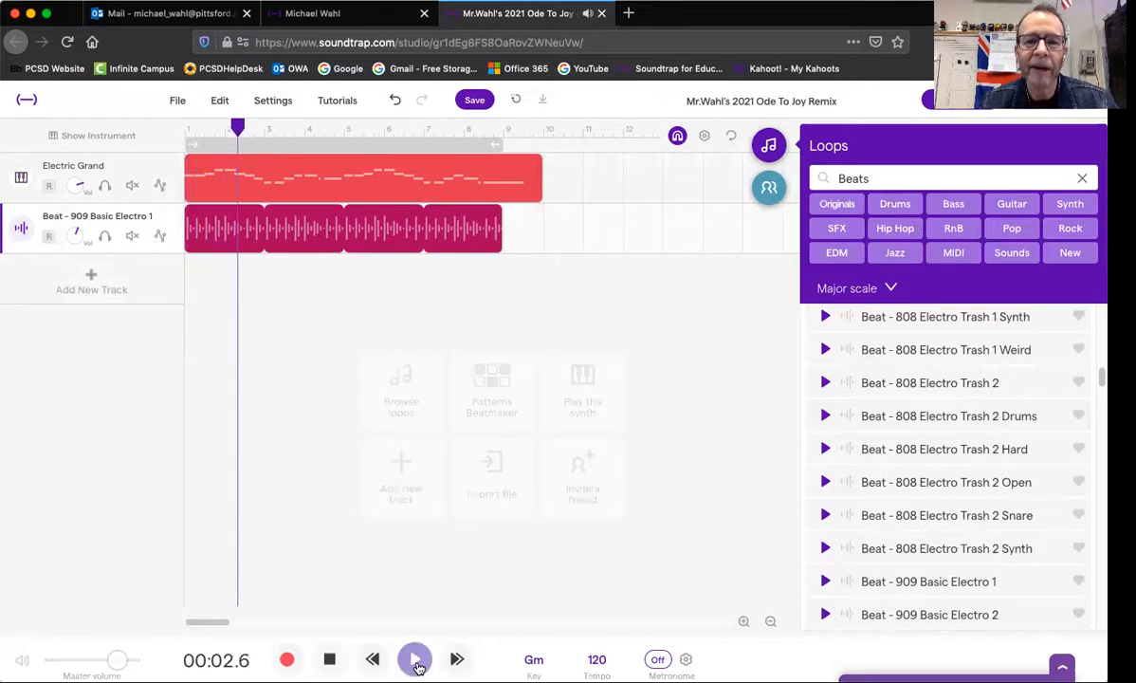
click(414, 659)
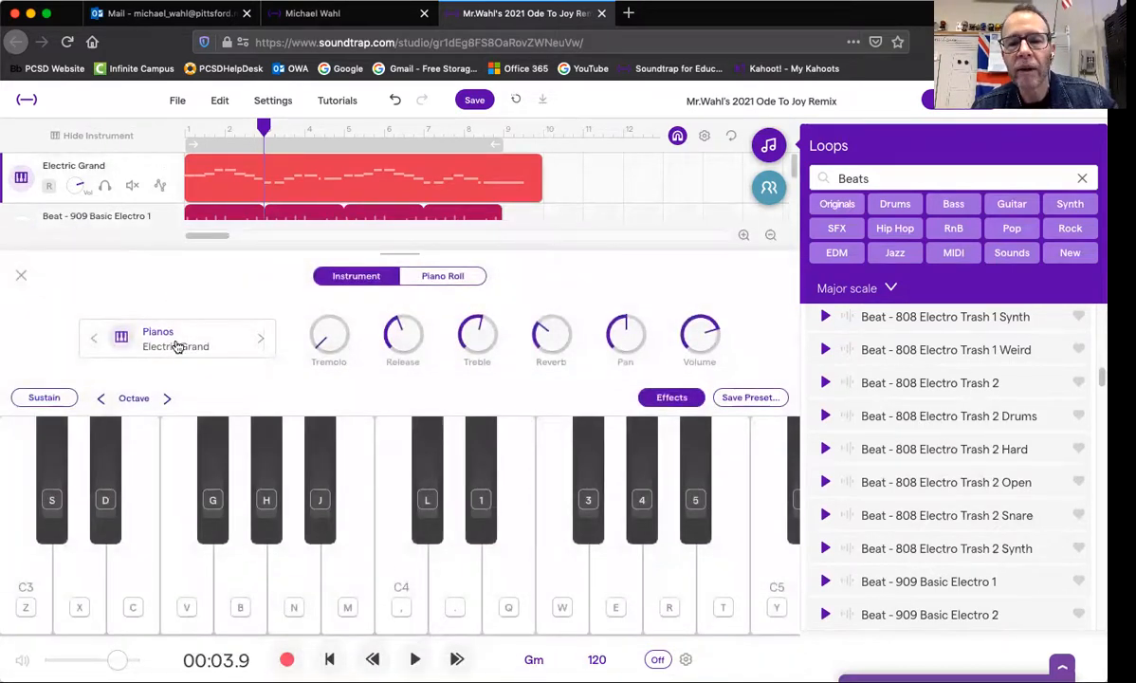
Step: Switch the melody preset to Synths > Leads > Tube Lead and close the instrument panel
click(175, 339)
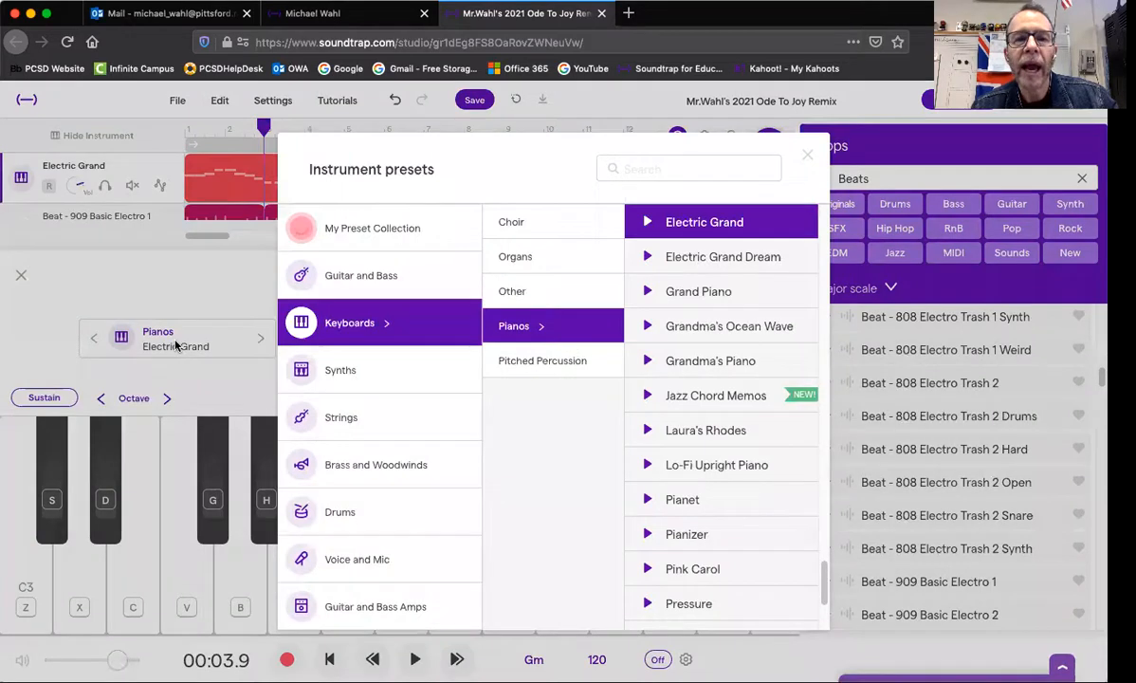
mouse_move(383, 447)
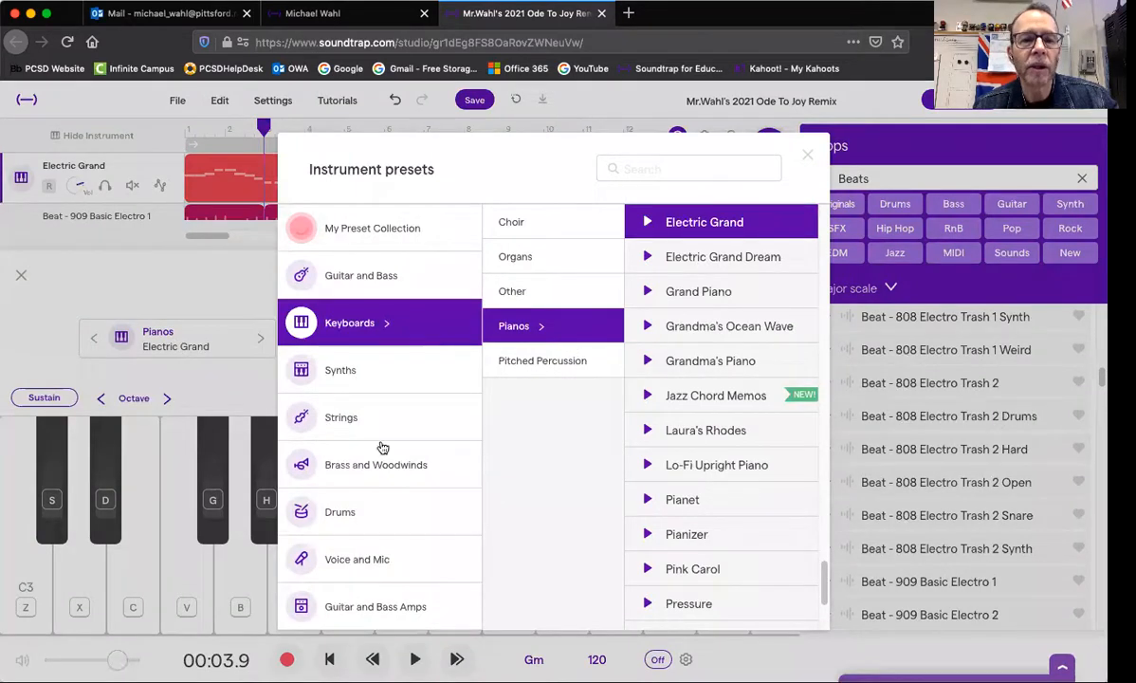
click(340, 370)
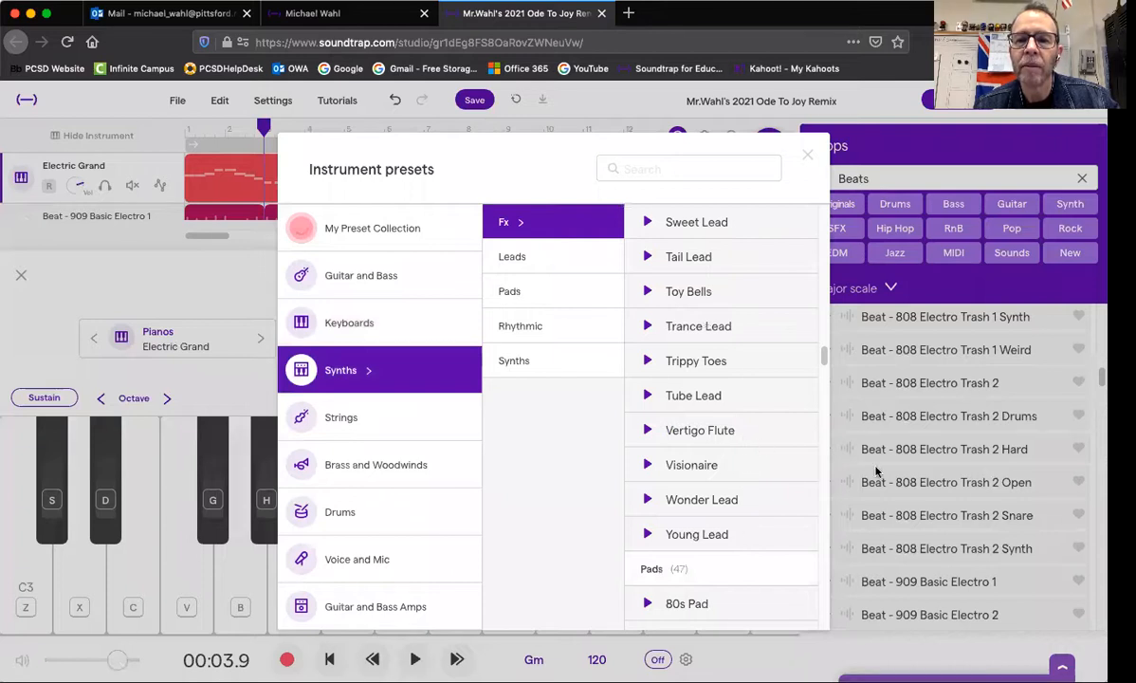
mouse_move(701, 396)
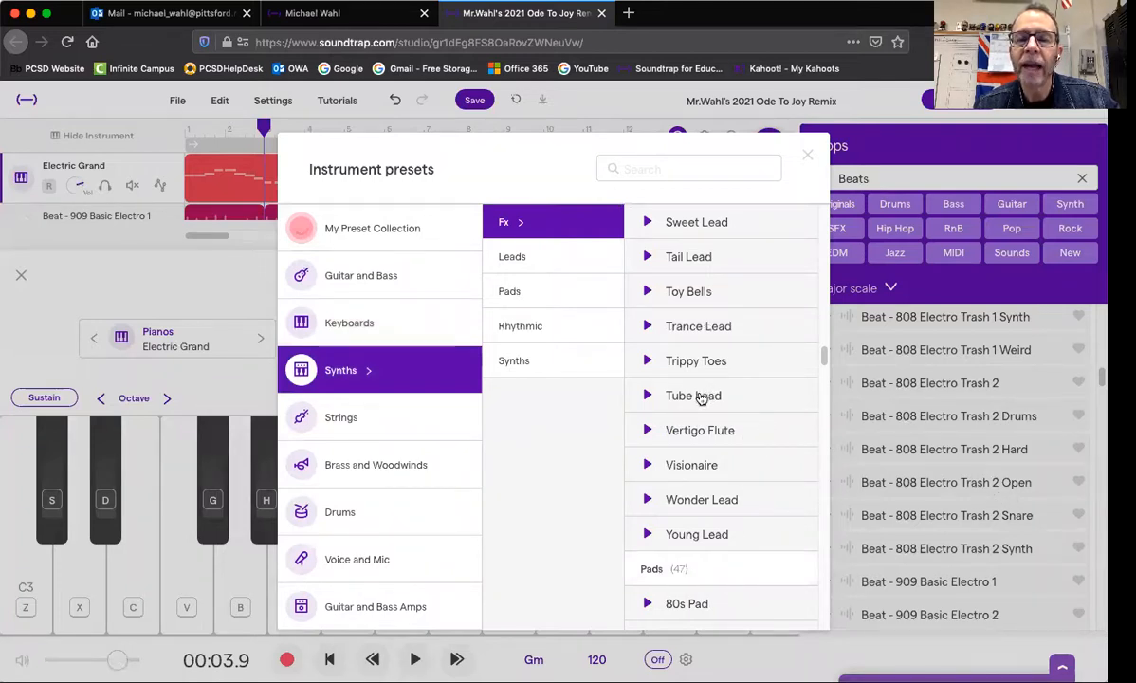
click(694, 395)
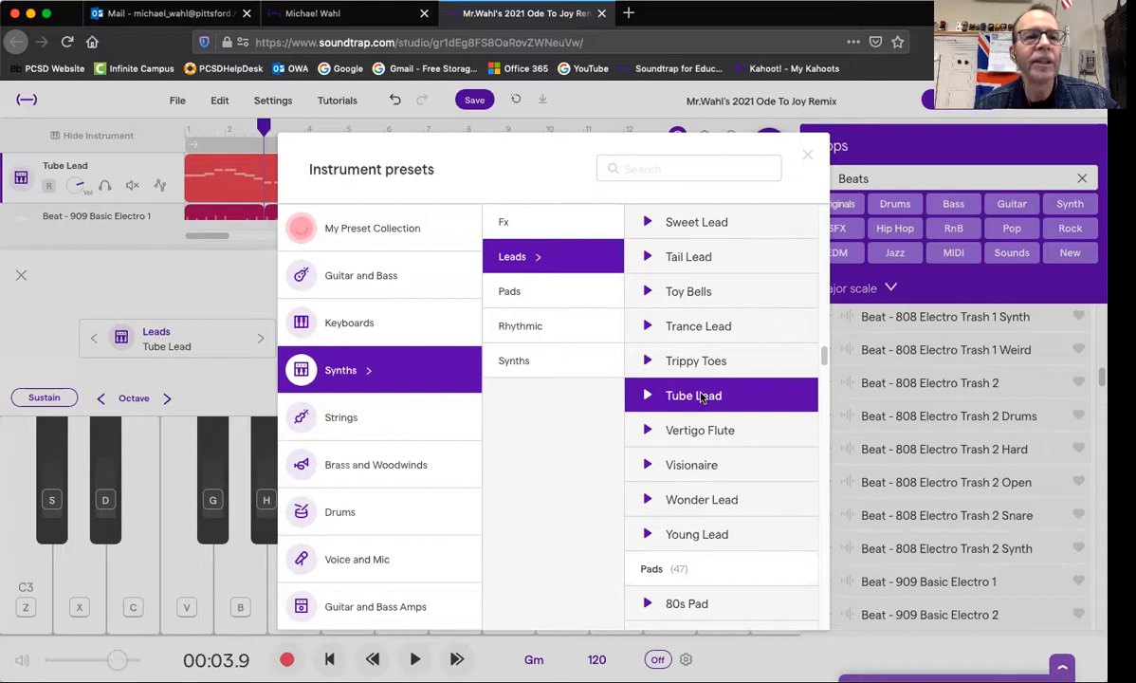
mouse_move(104, 160)
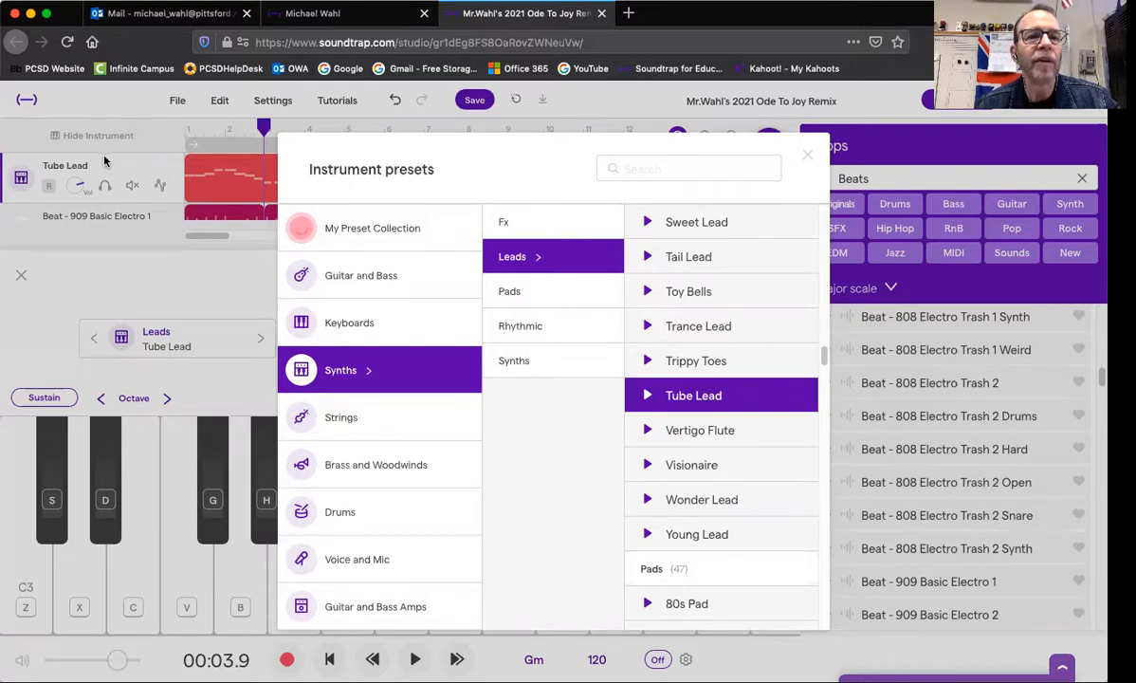
mouse_move(19, 270)
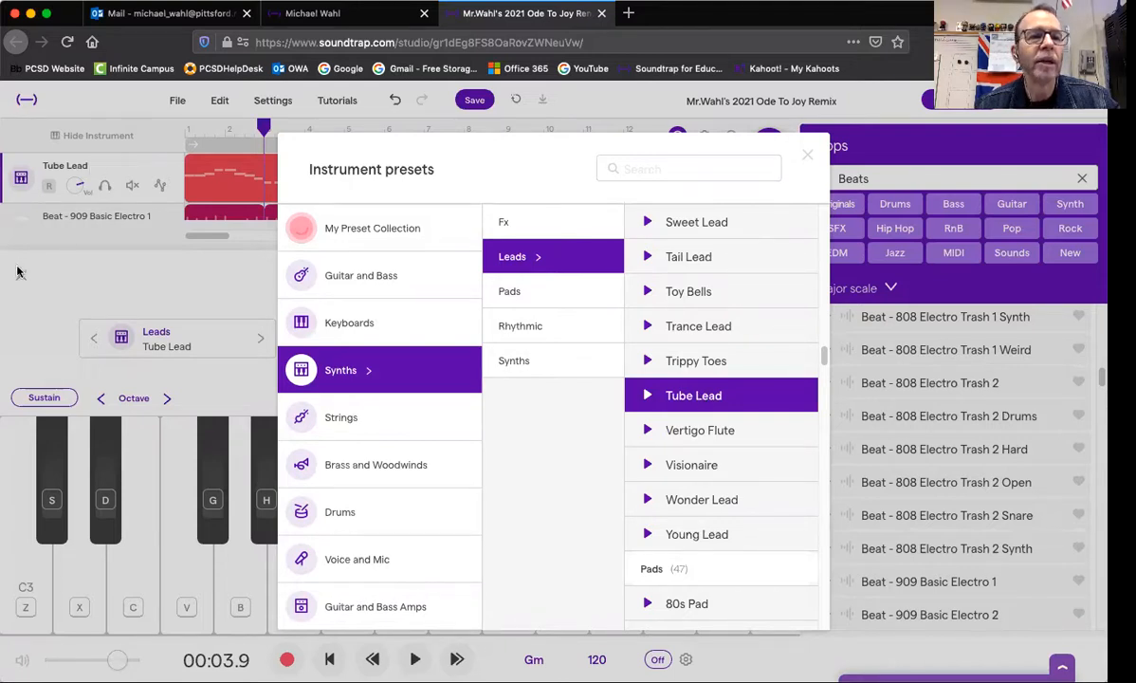
click(807, 155)
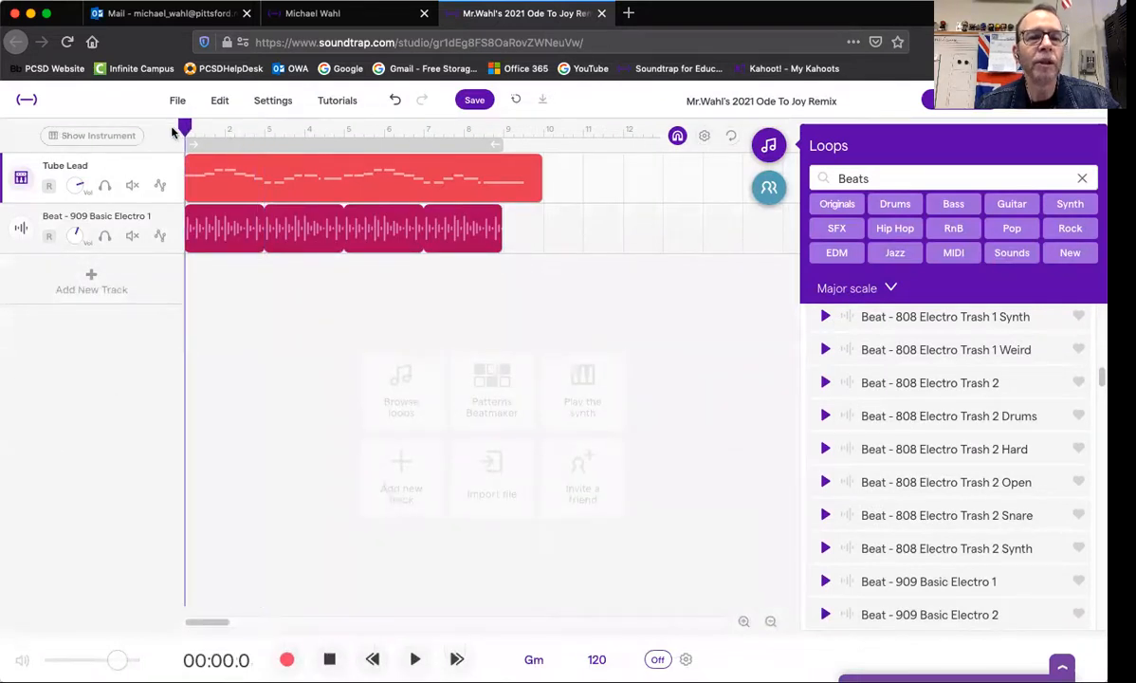
click(415, 658)
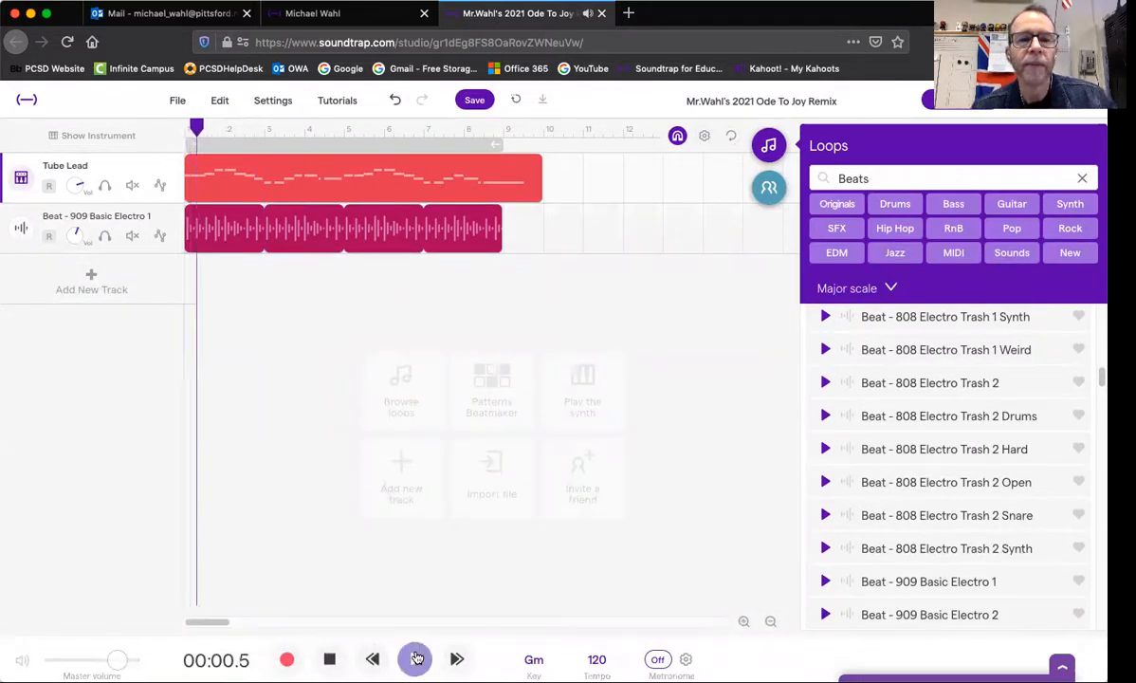
click(416, 658)
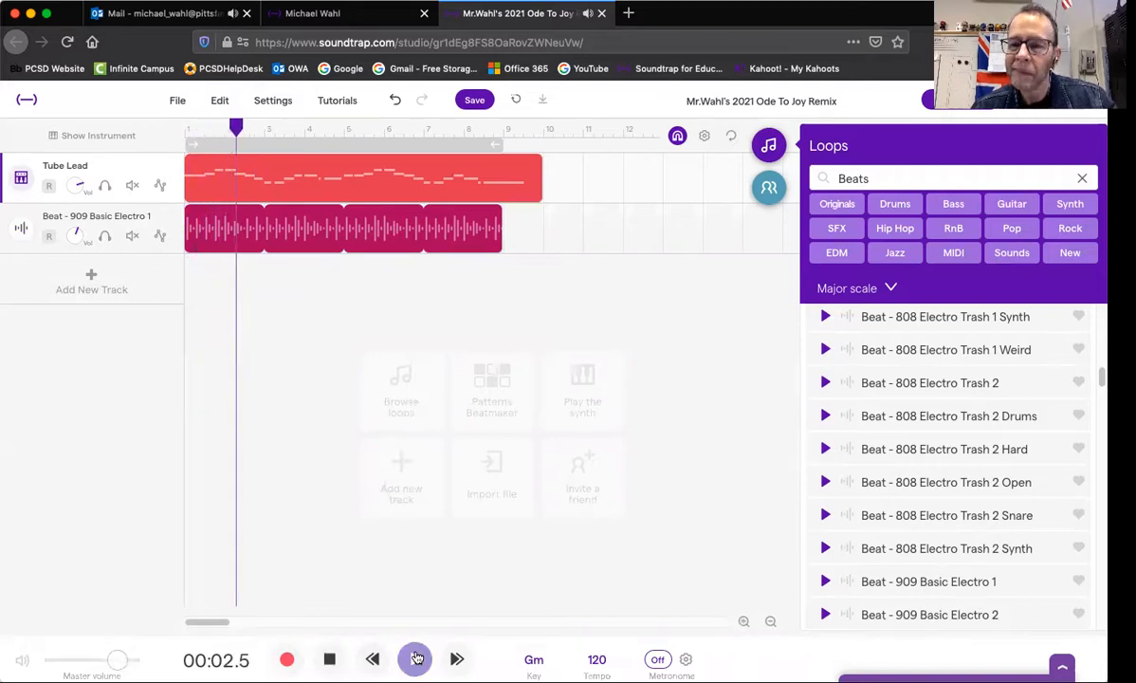
click(415, 658)
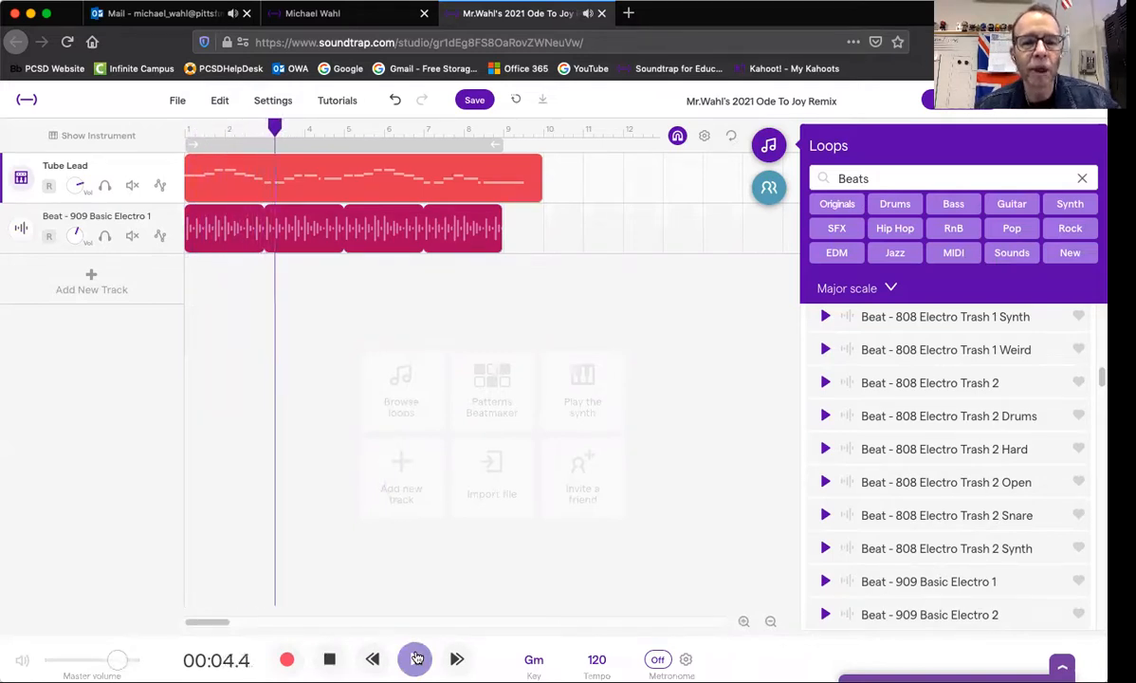
click(416, 658)
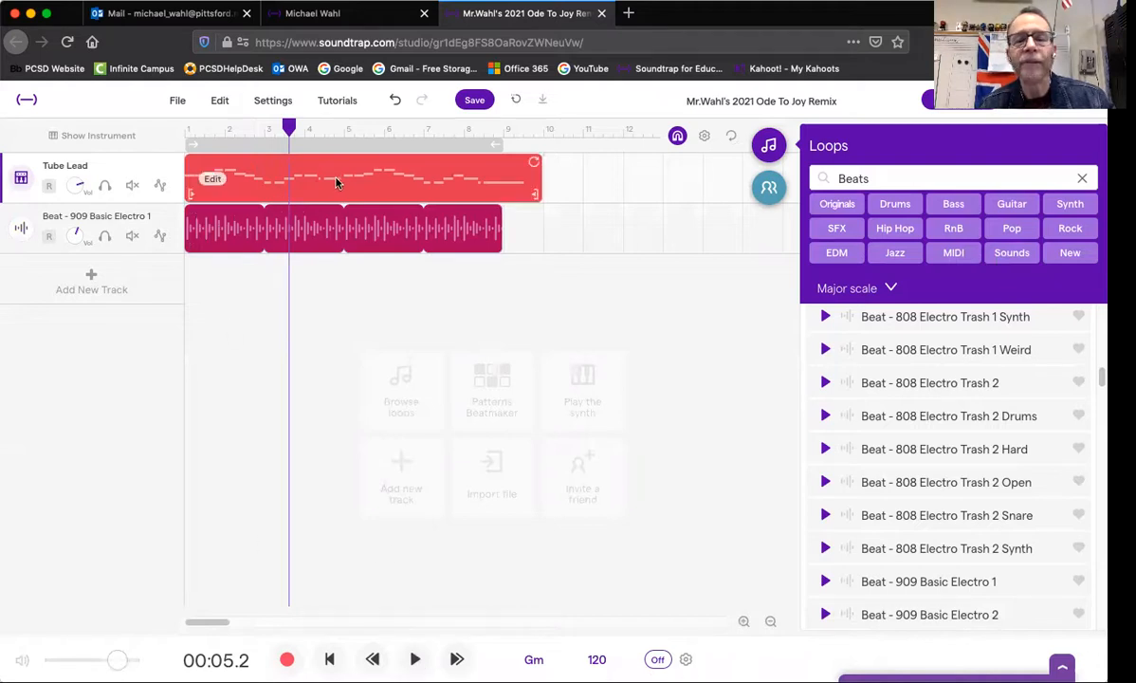
mouse_move(339, 184)
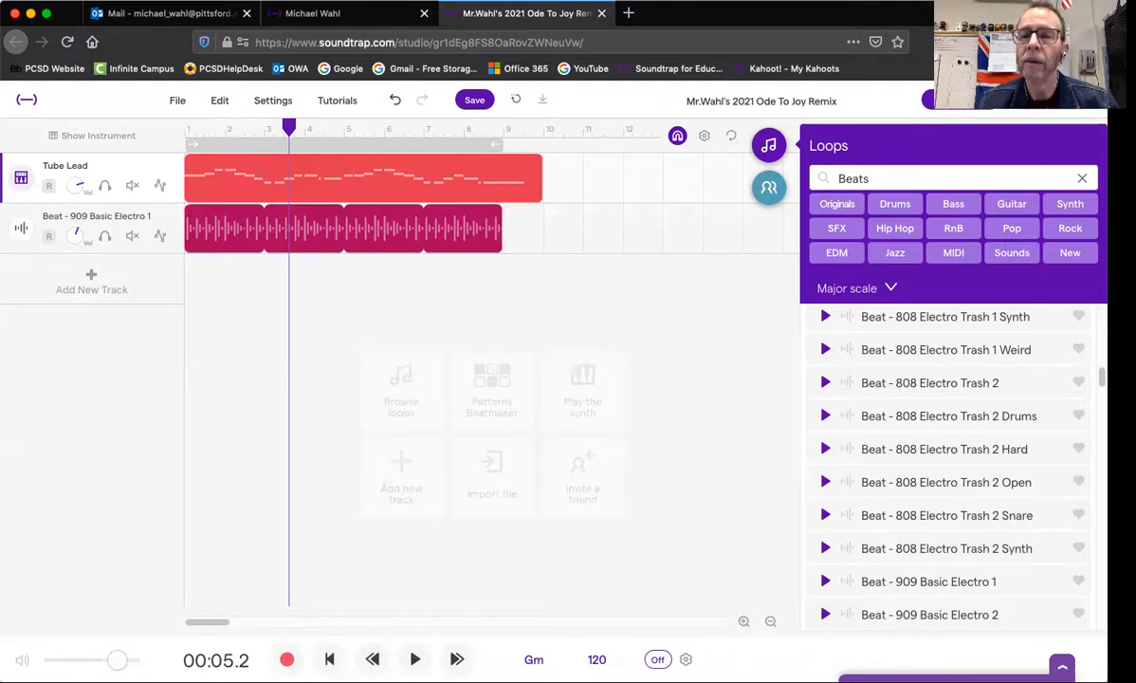
click(1082, 178)
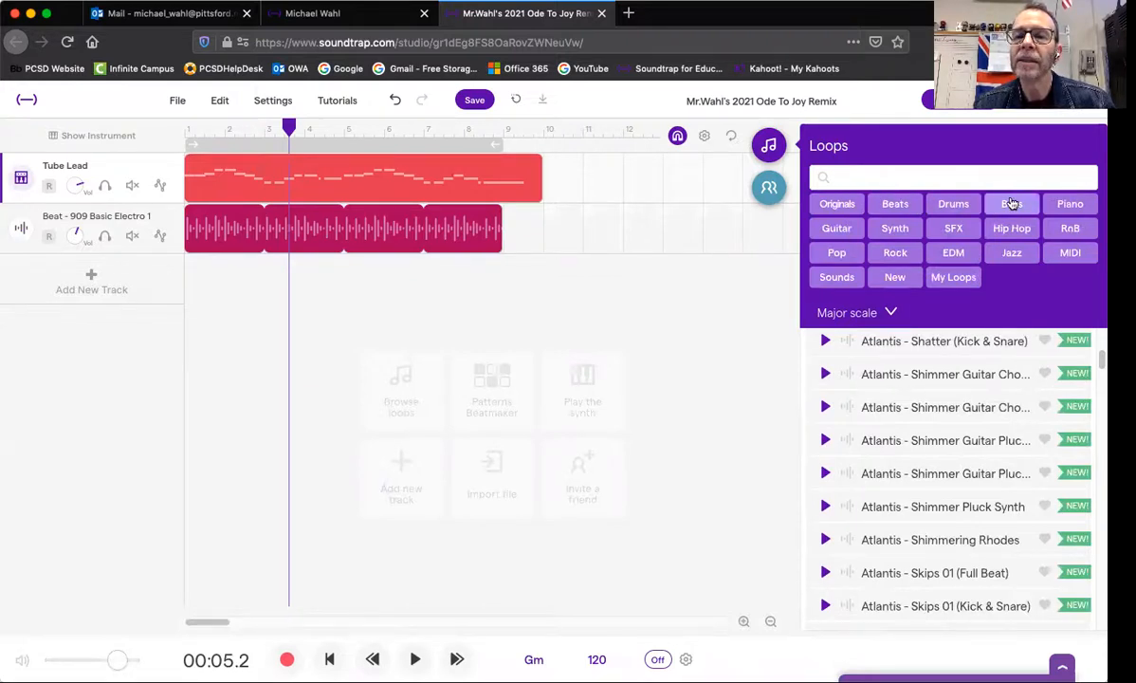
Step: Search the loops for 'Bass' and scroll to the Fairlane Electric Bass loops
text(Bass)
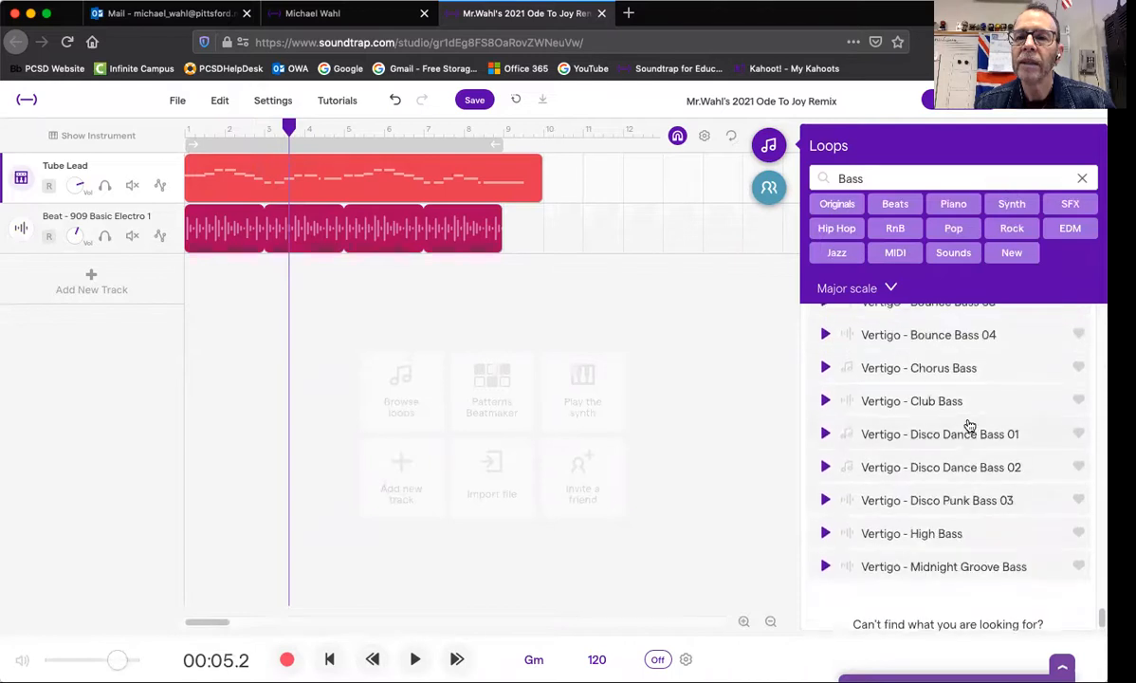
scroll(down, 3)
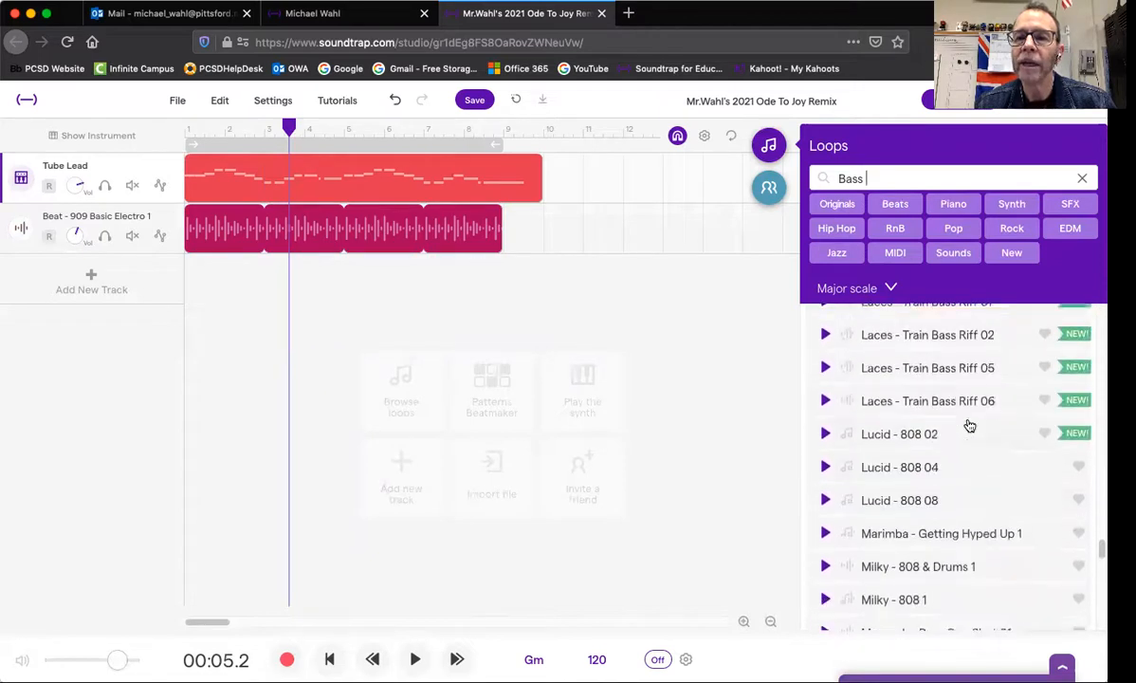
scroll(down, 3)
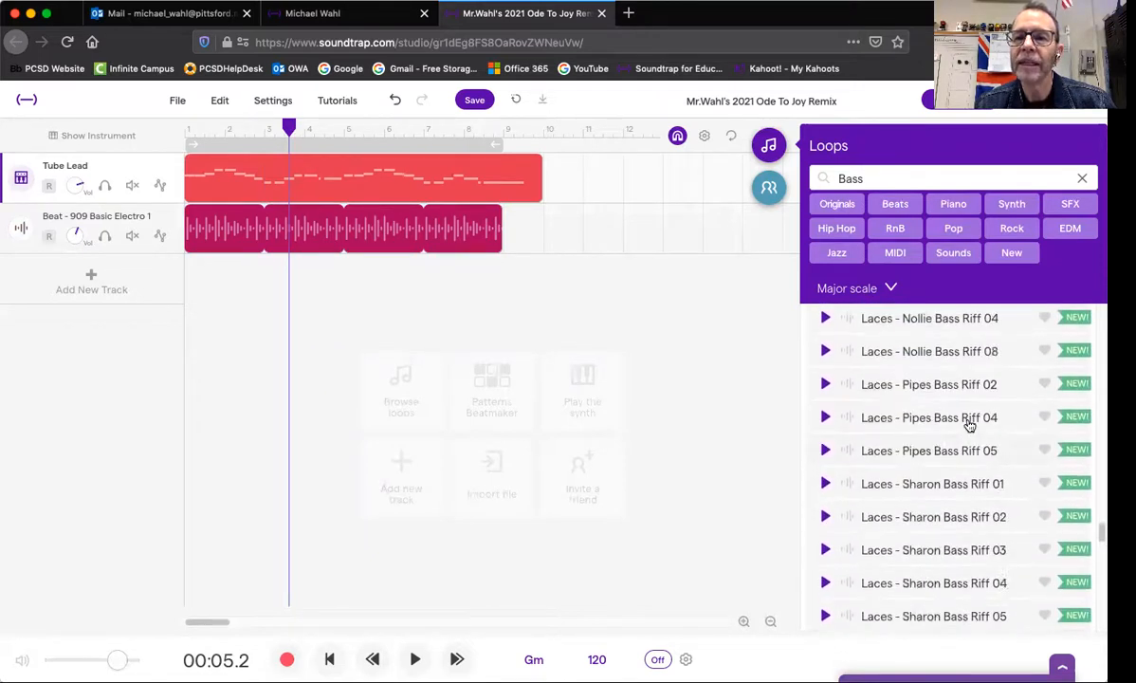
scroll(up, 3)
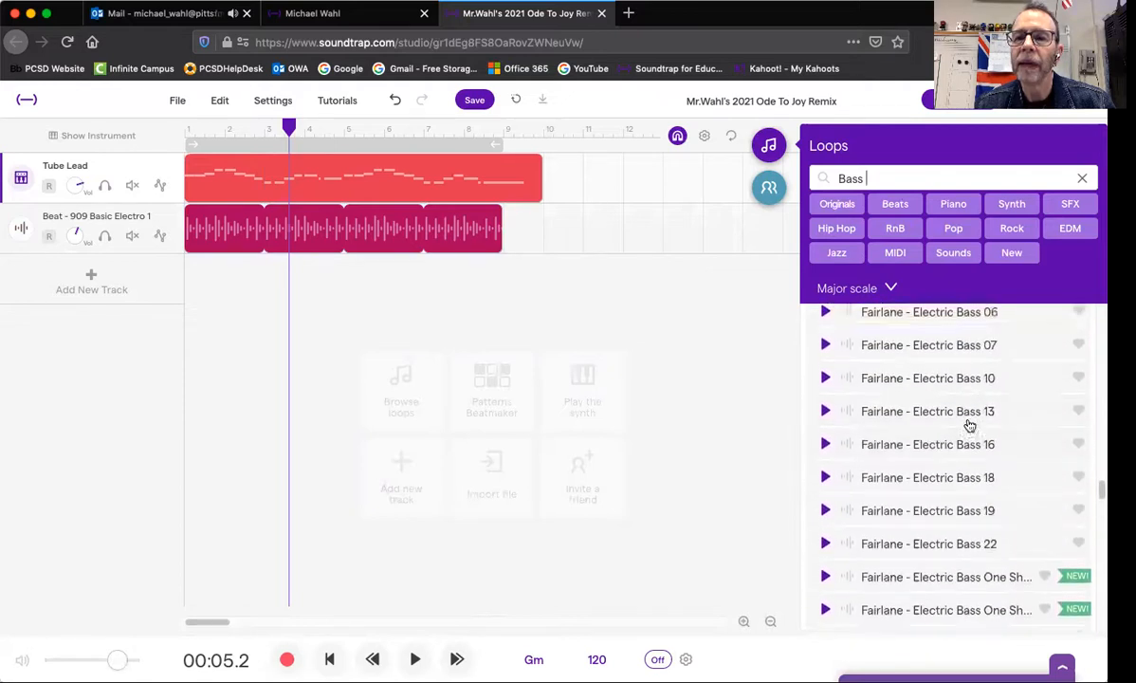
scroll(up, 3)
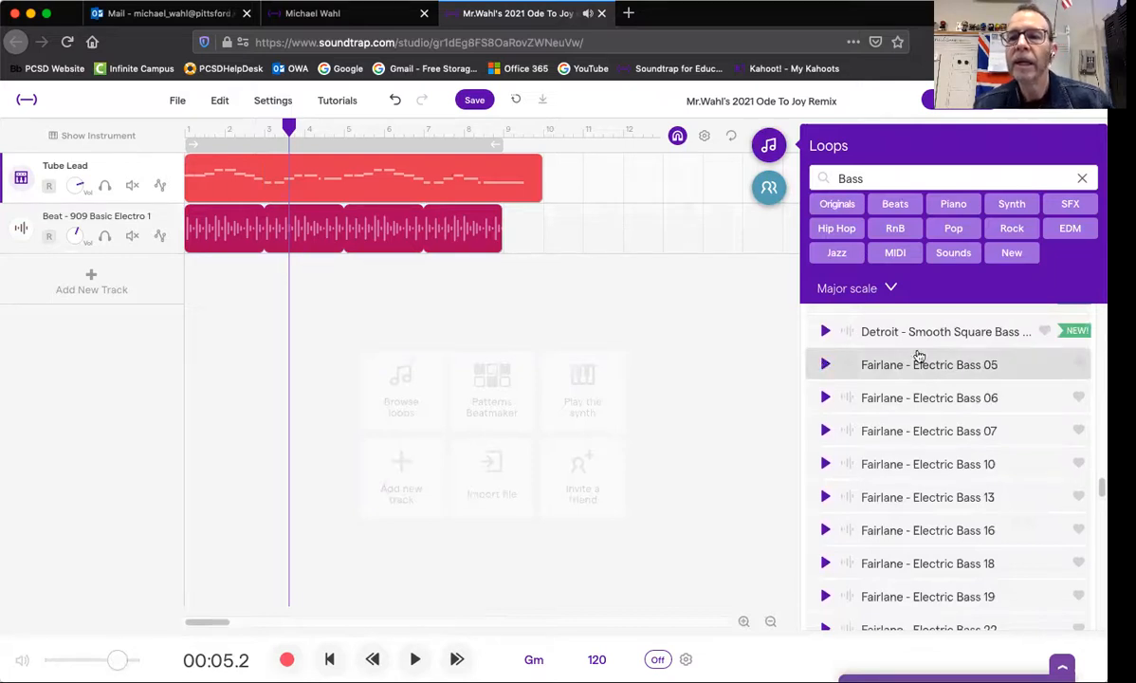
mouse_move(961, 365)
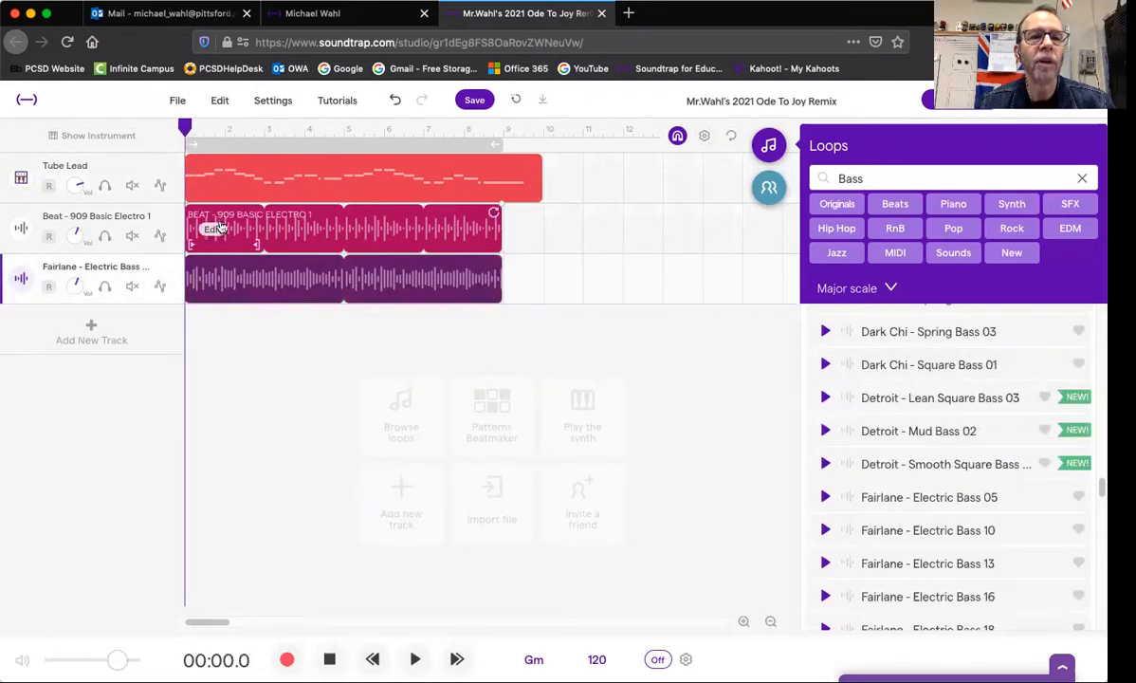
Step: Play the melody, 909 beat and Fairlane bass together, then stop
click(414, 659)
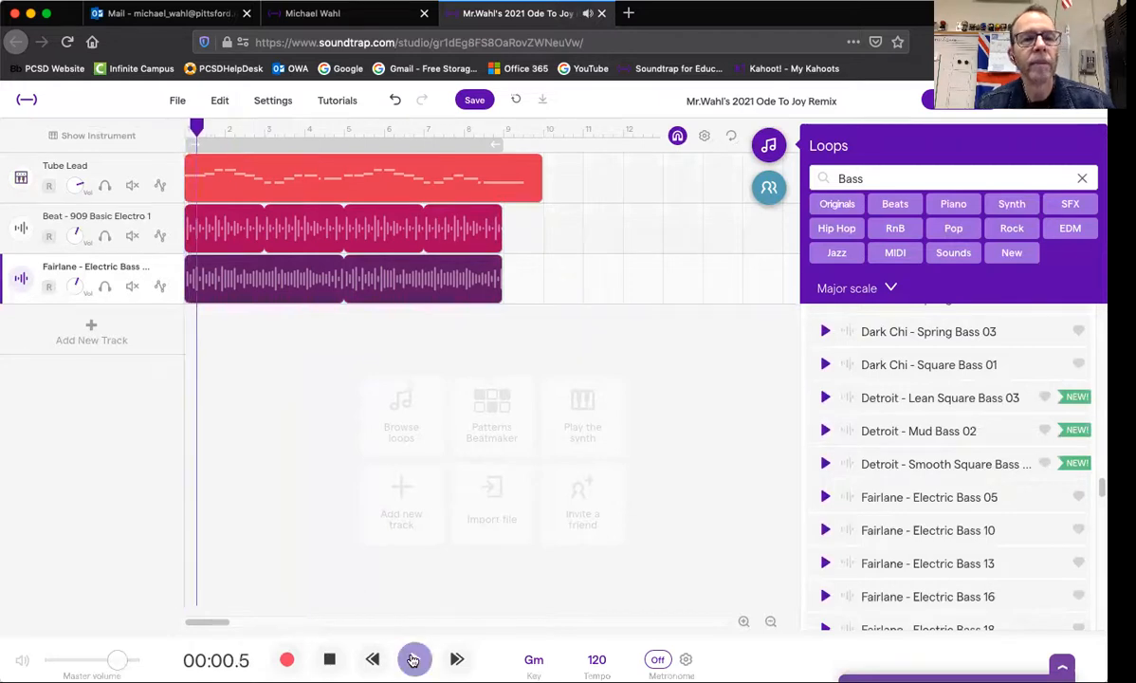
click(412, 658)
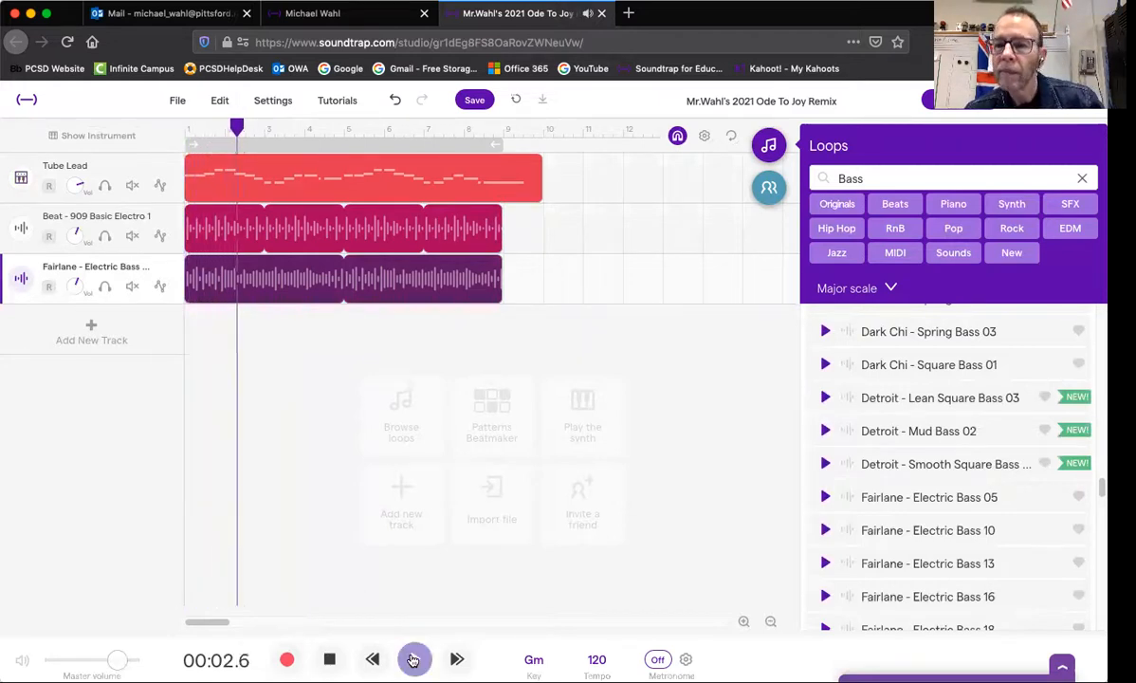
click(413, 659)
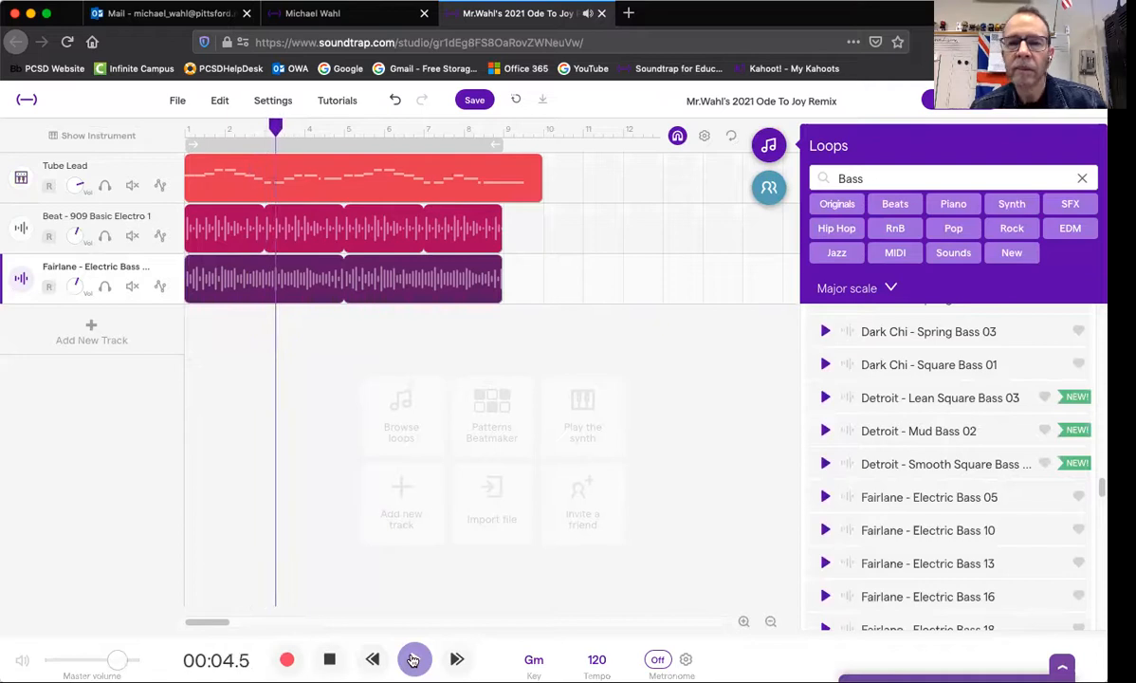
click(414, 659)
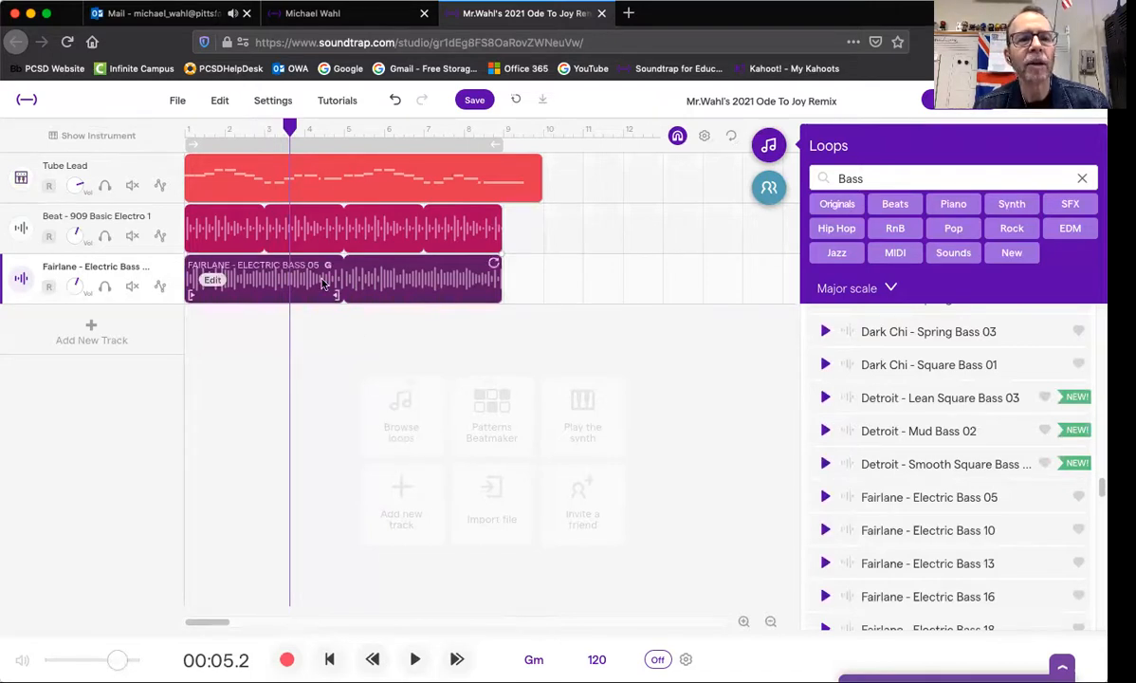
mouse_move(280, 273)
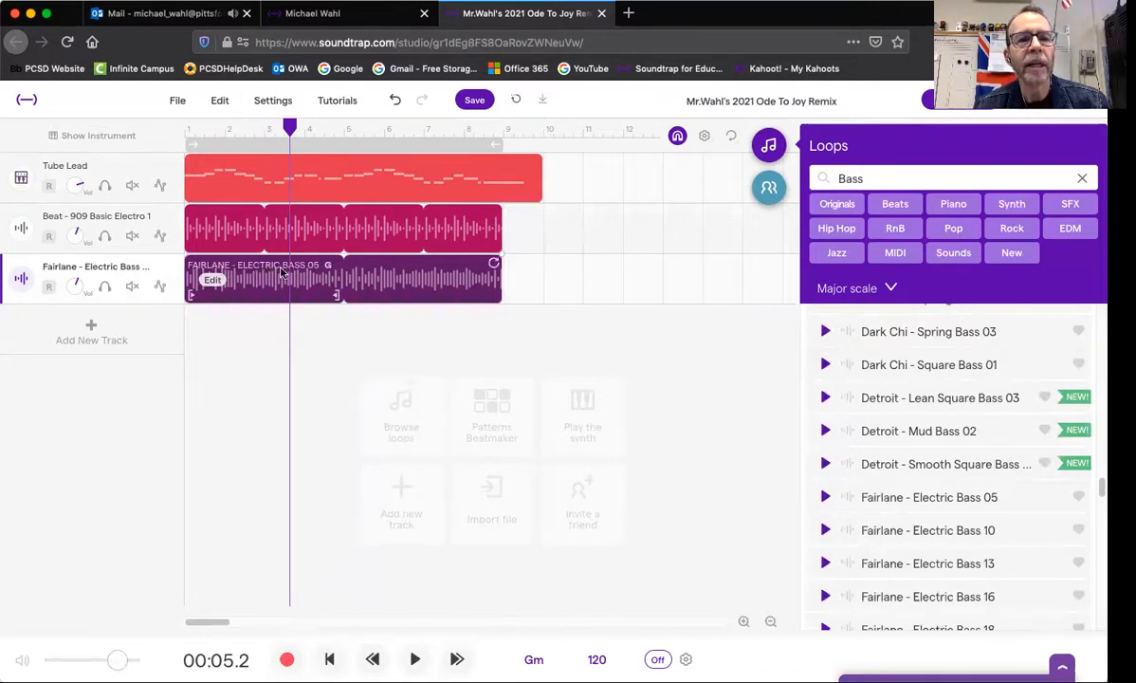
mouse_move(318, 275)
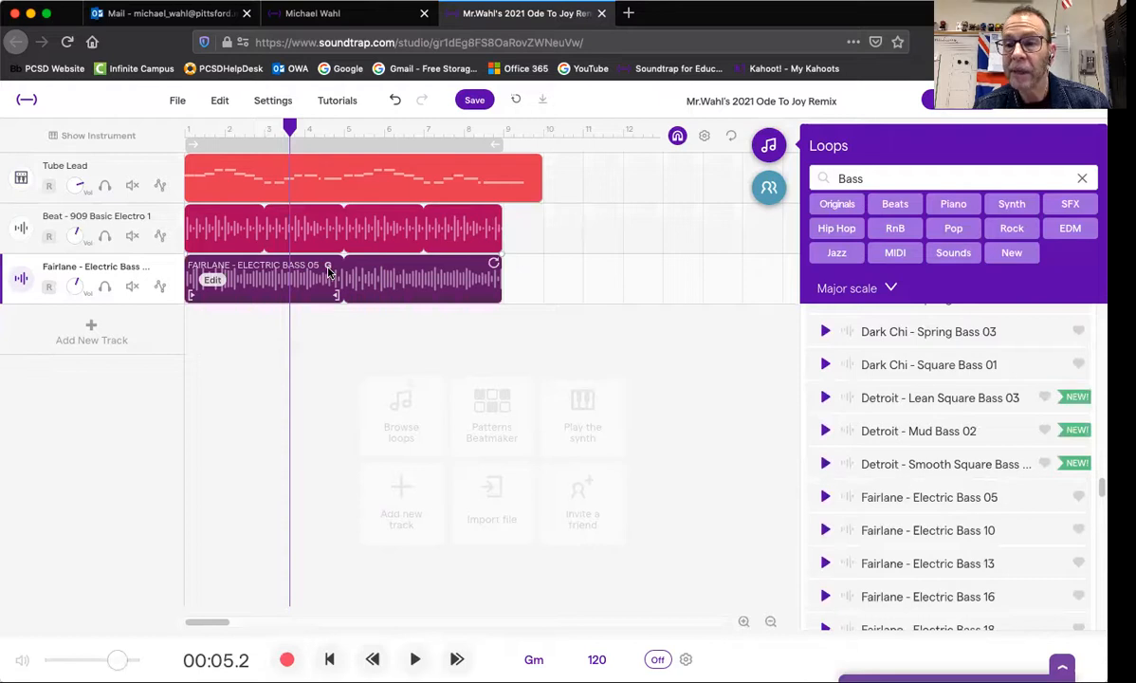
mouse_move(308, 285)
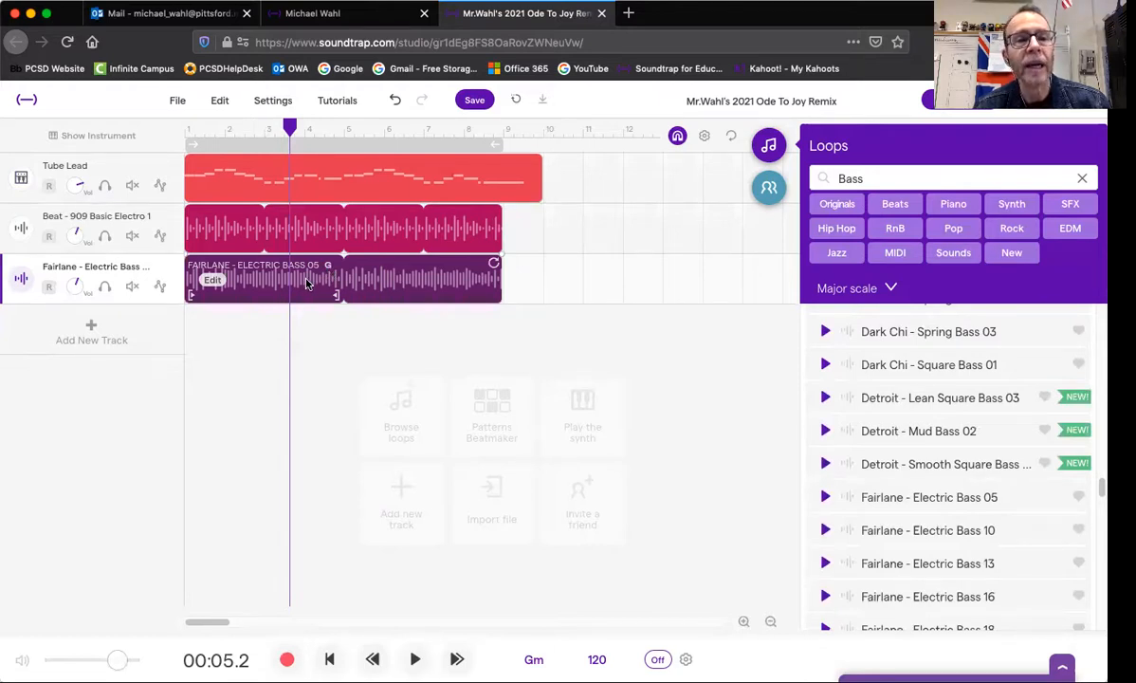
mouse_move(212, 279)
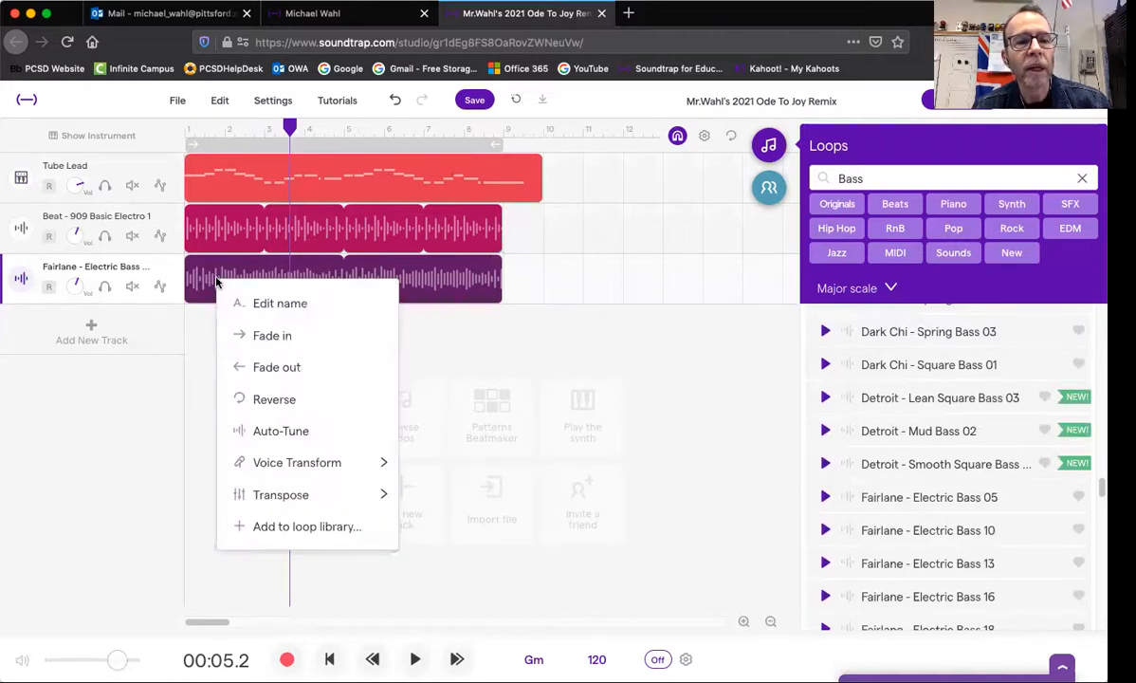
Step: Transpose the Fairlane bass clip from G to the key of C
click(281, 495)
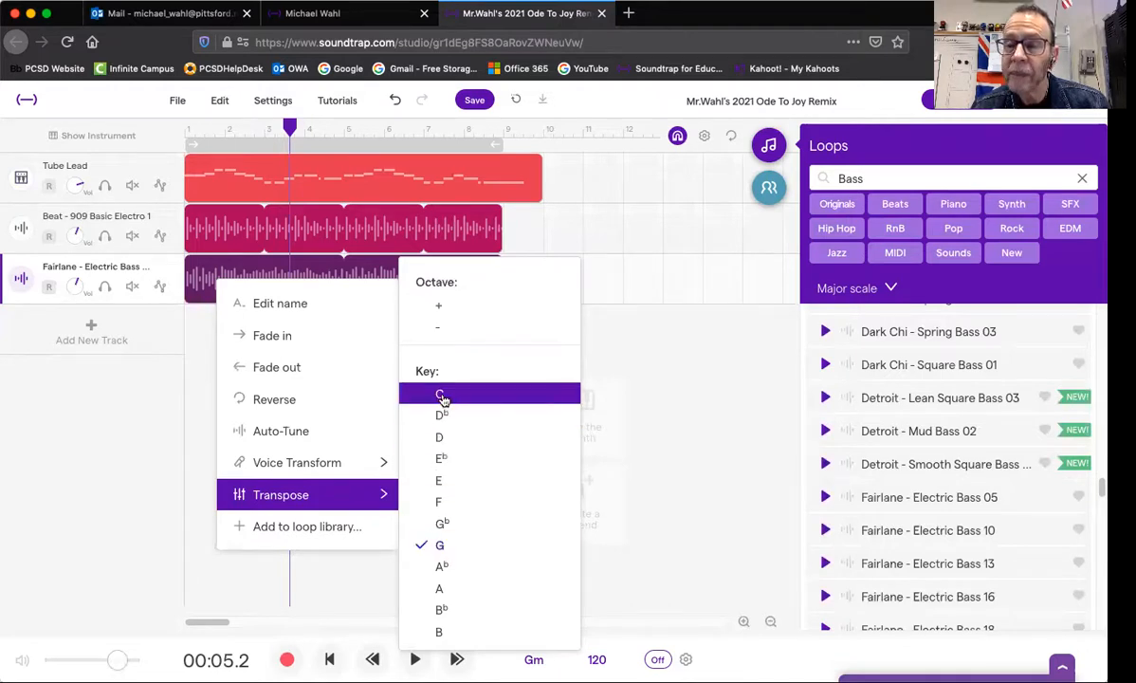
click(443, 398)
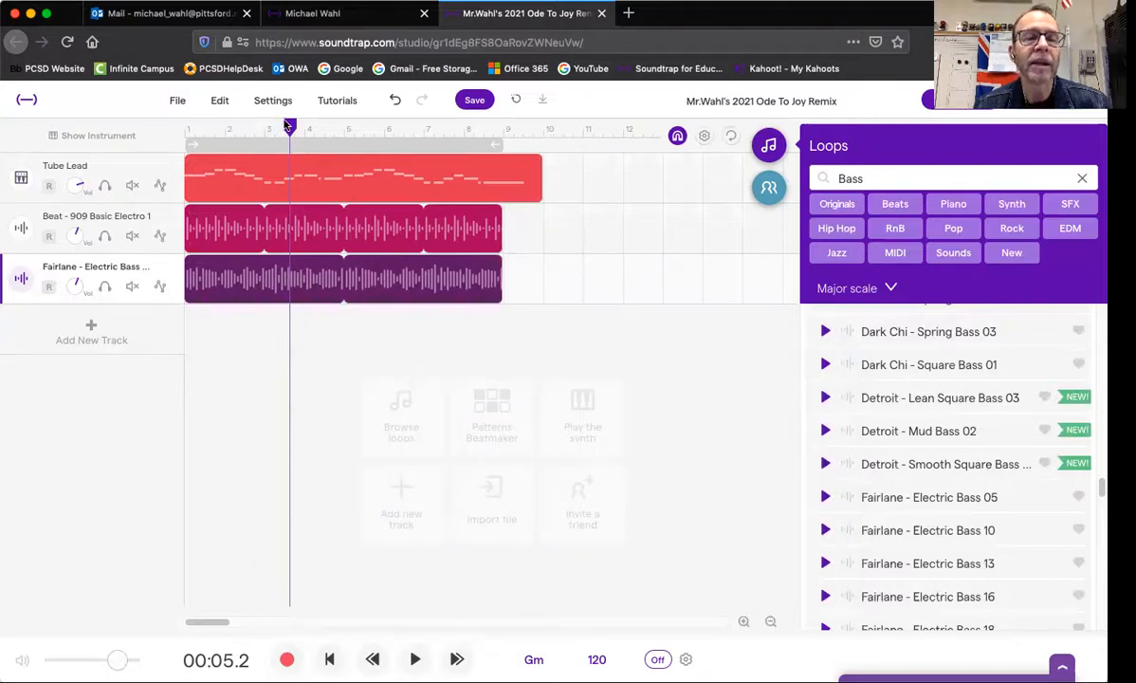
click(415, 659)
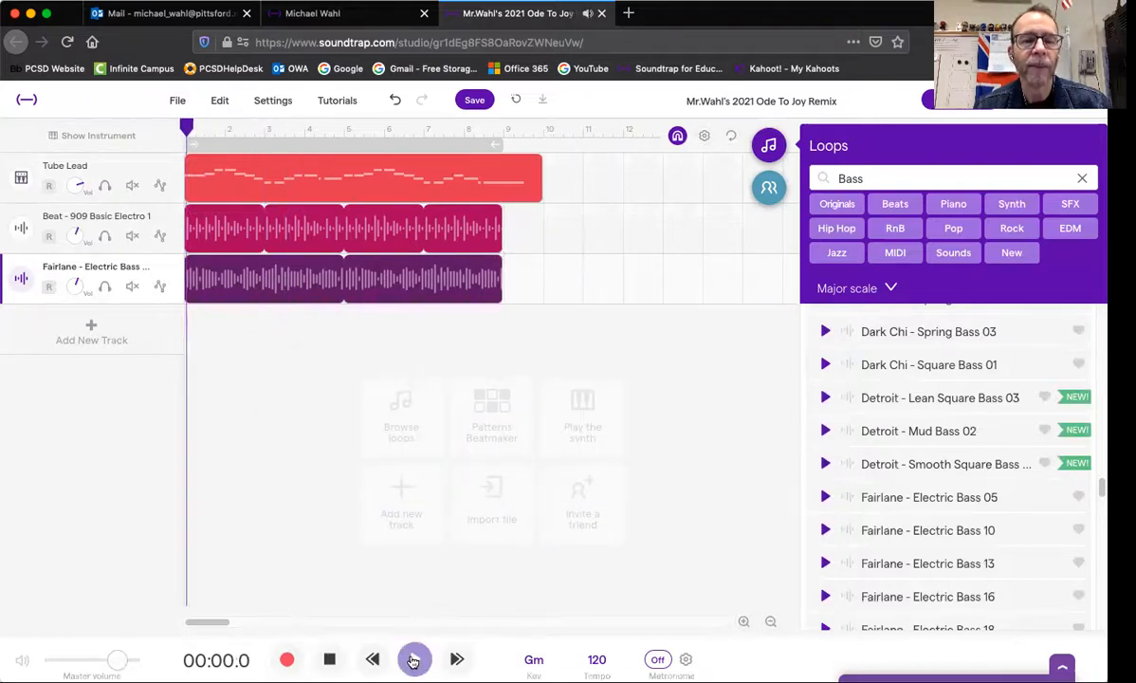
click(414, 659)
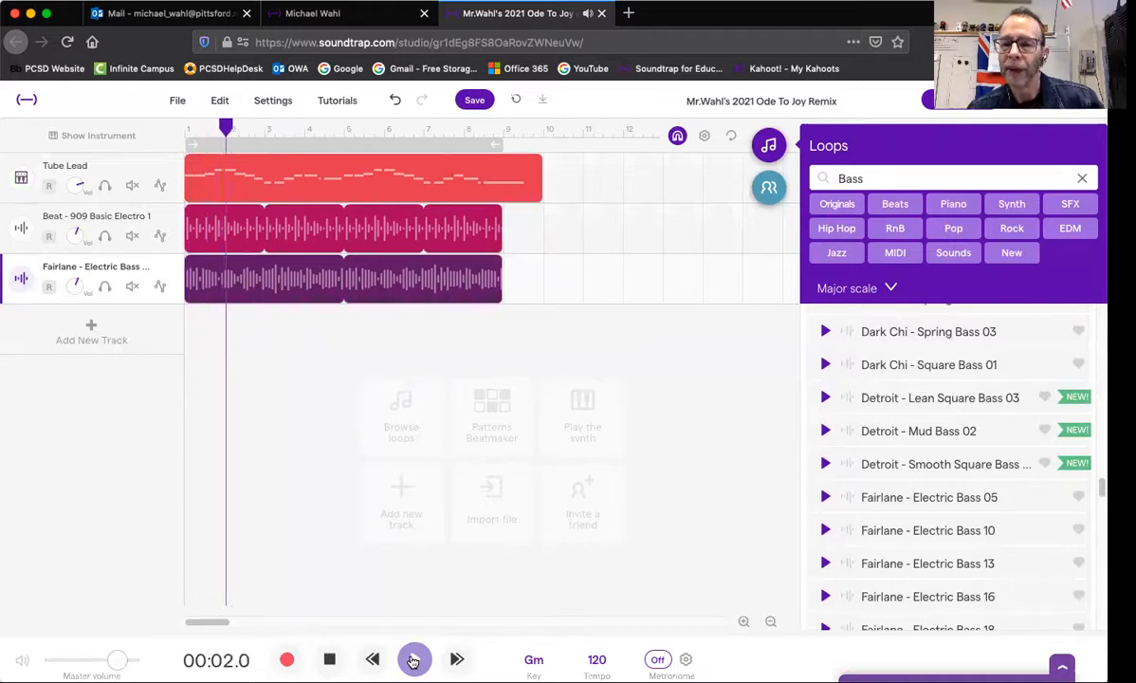
click(412, 660)
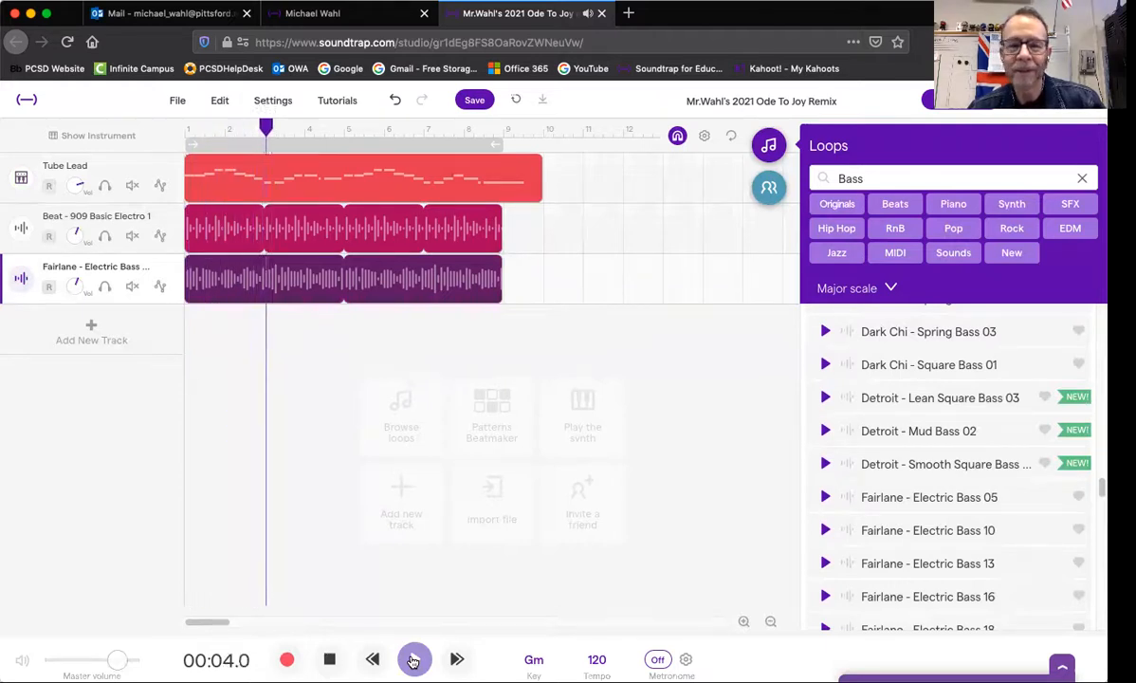
click(414, 658)
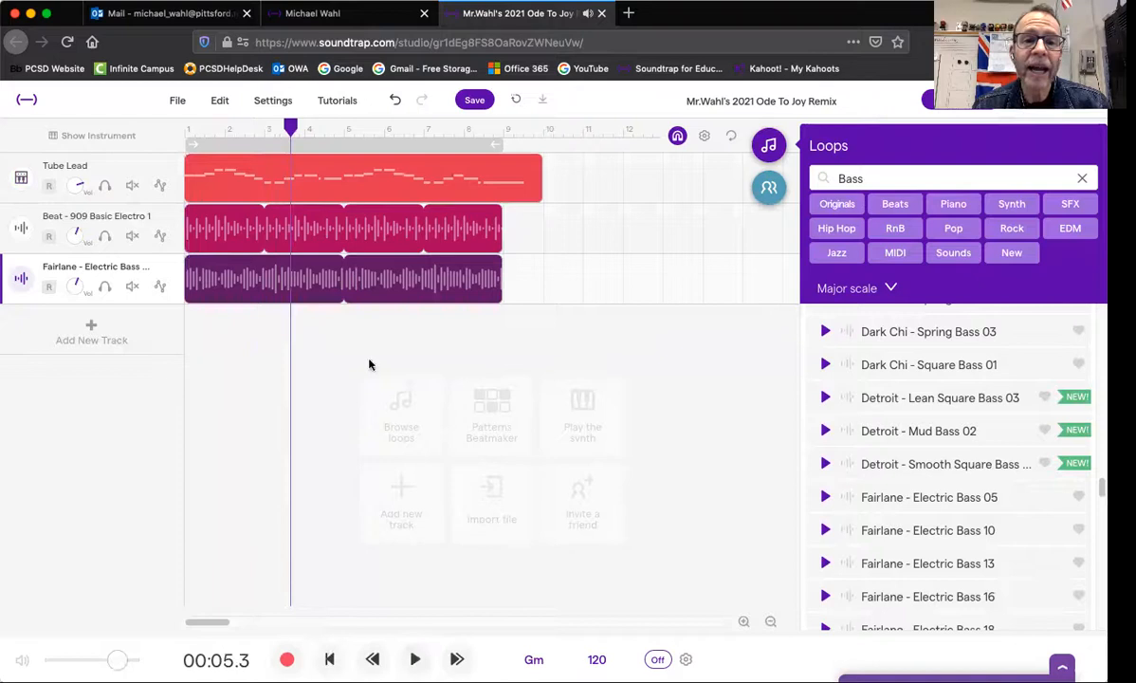
mouse_move(300, 350)
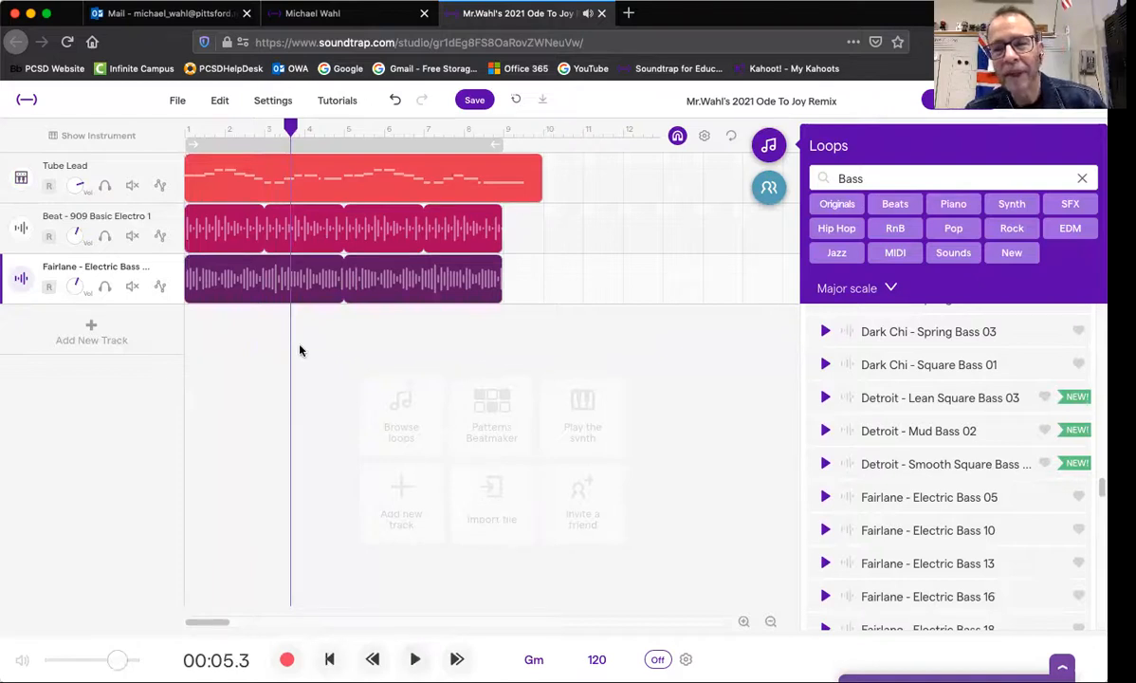